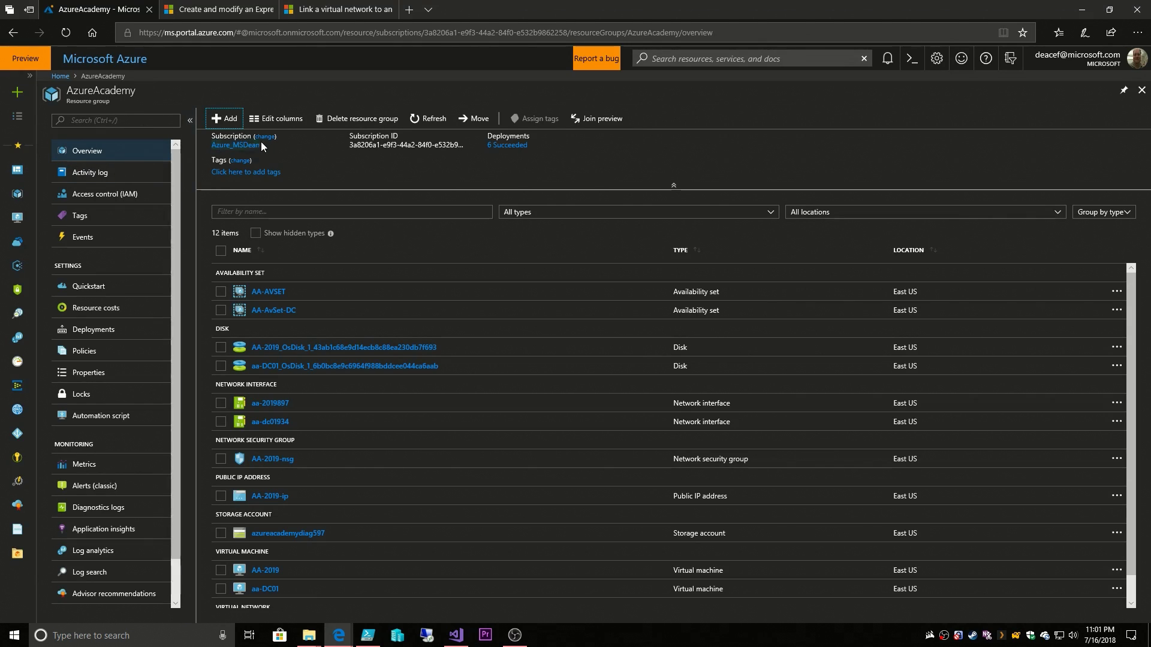
pyautogui.moveTo(312, 165)
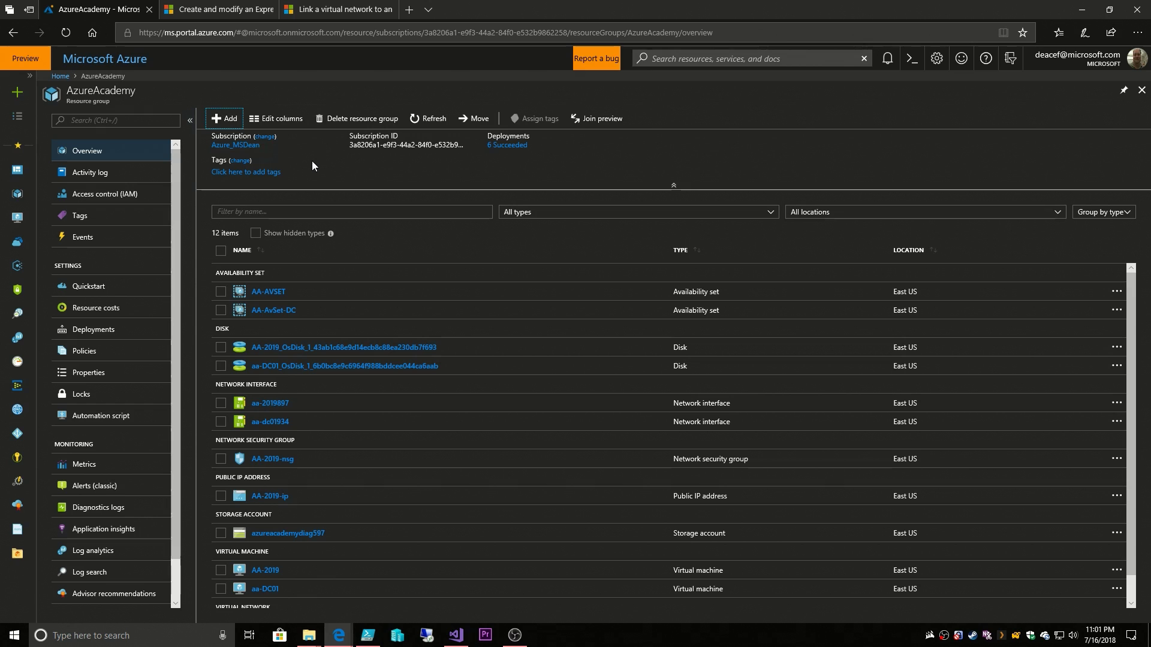
# From AzureAcademy's Add, search the Marketplace for ExpressRoute and start creating a circuit.
pyautogui.click(225, 118)
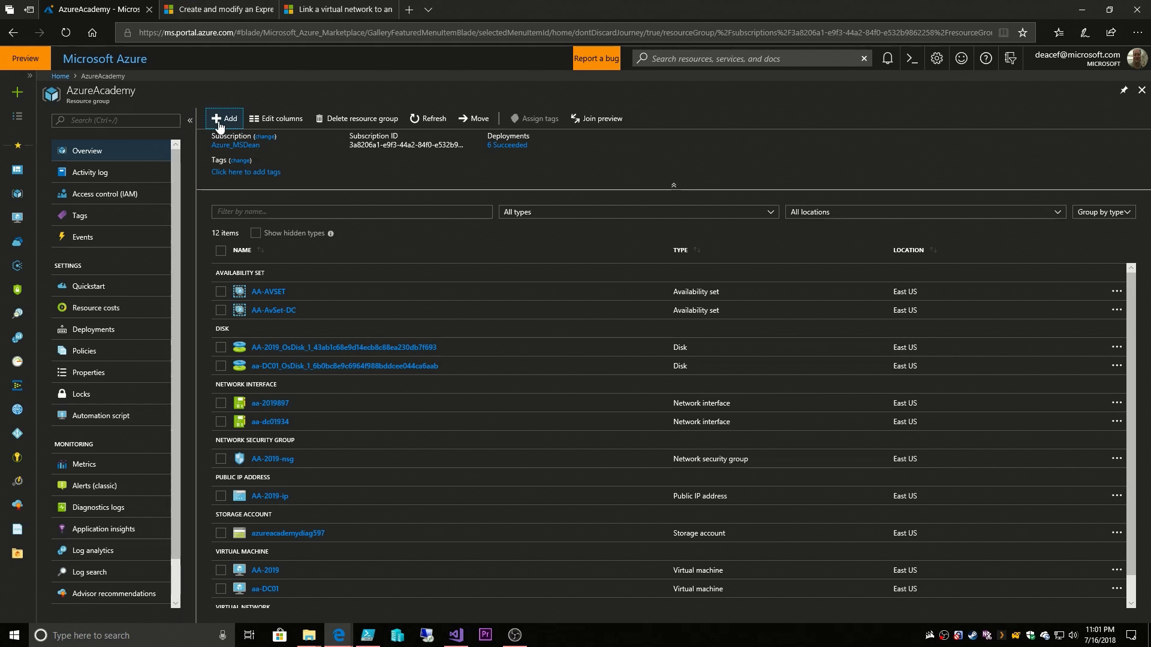
pyautogui.click(223, 119)
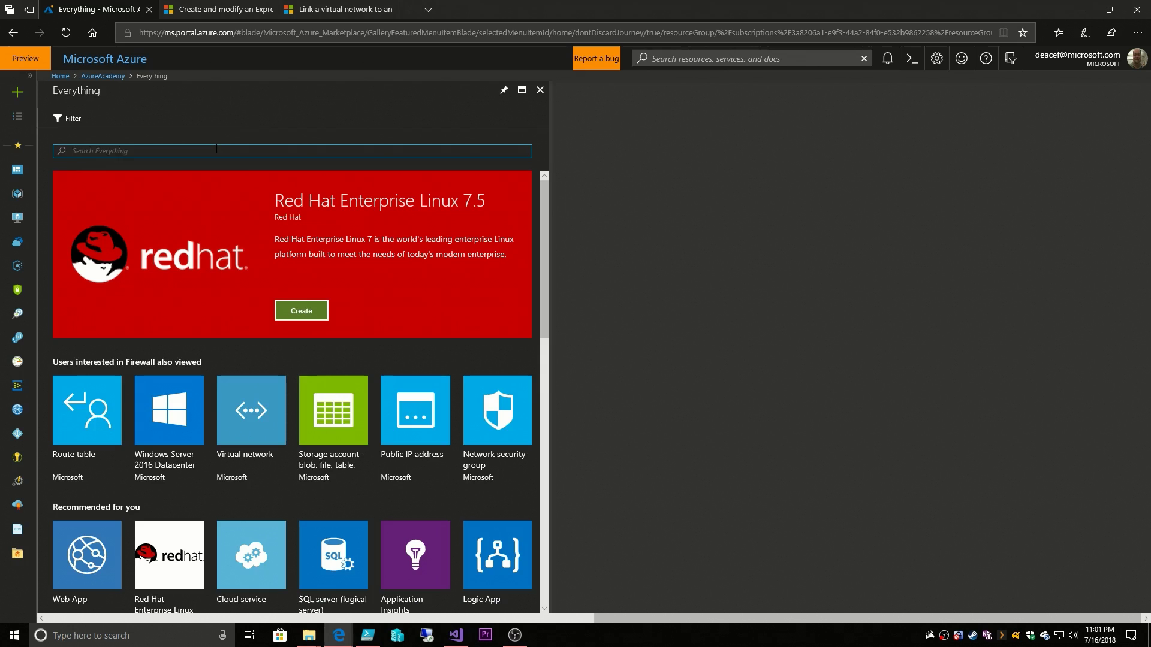
pyautogui.write('expressRoute')
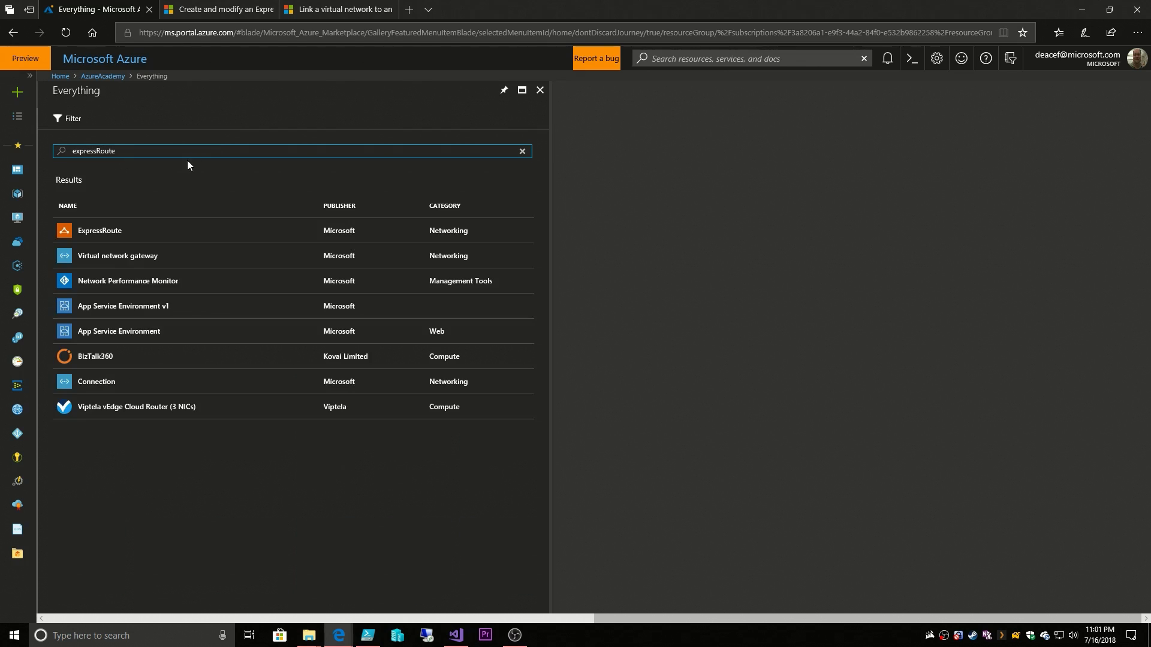
pyautogui.click(99, 231)
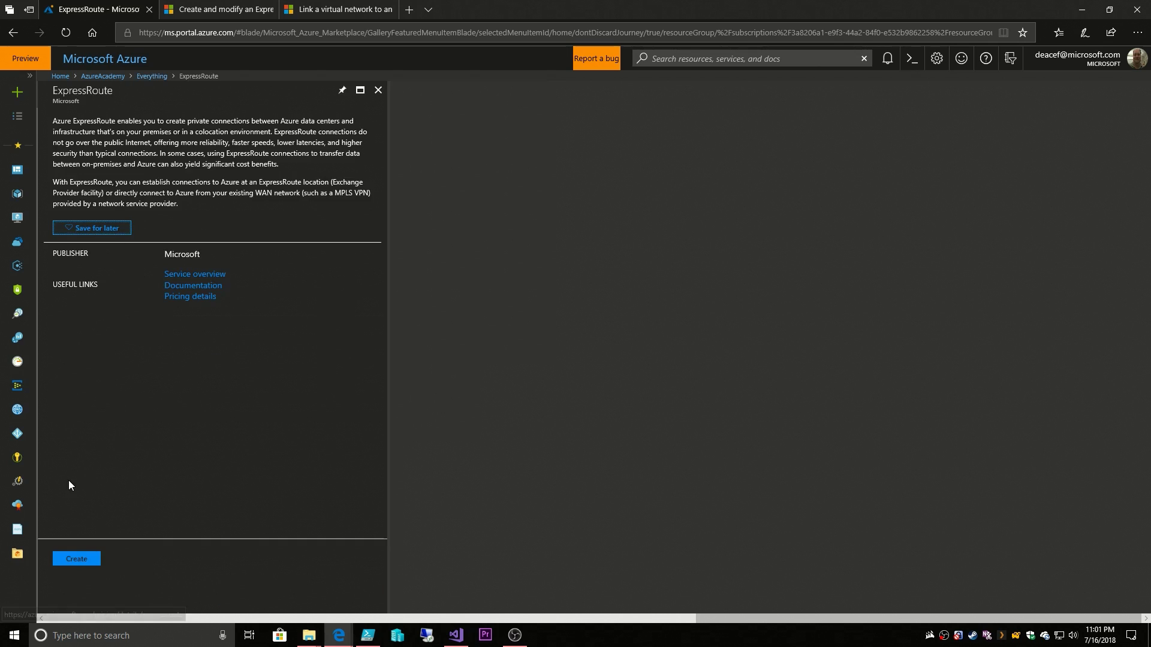
pyautogui.click(75, 558)
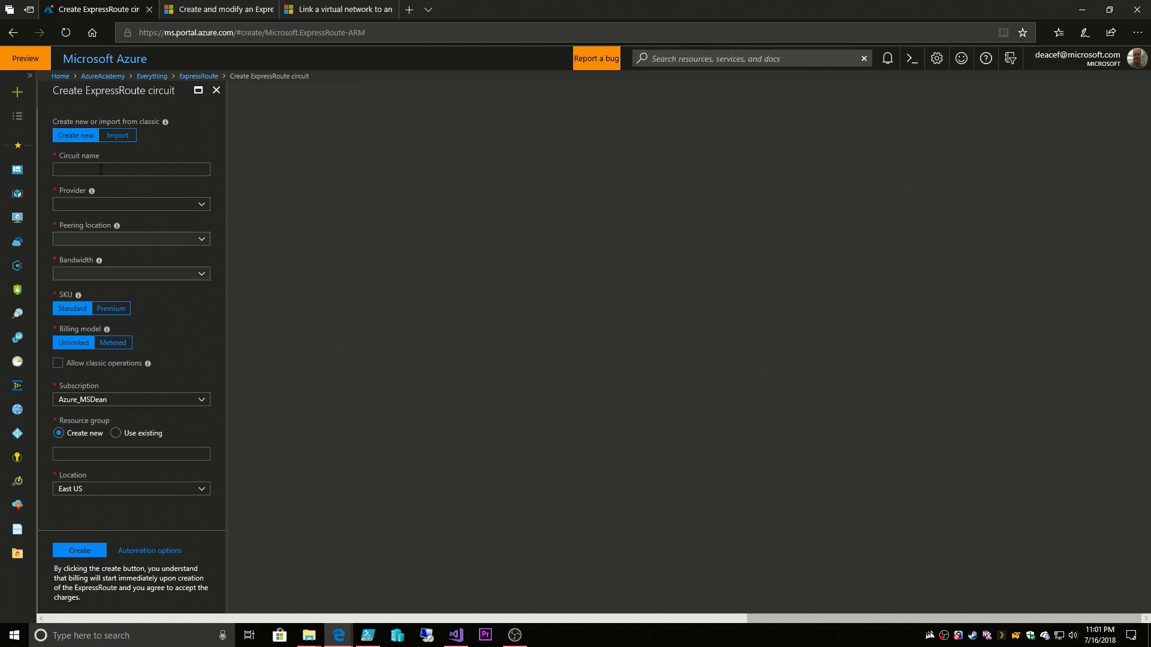
# Name the circuit AA-ExpressRoute and browse the Provider list.
pyautogui.write('AA-ExpressRoute')
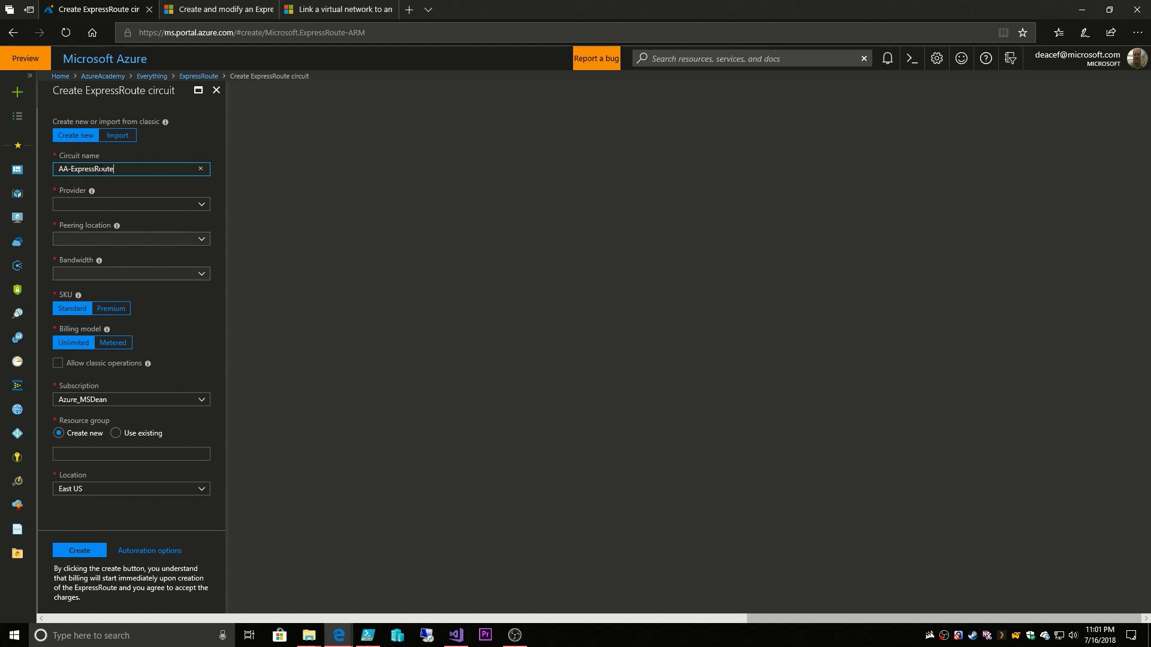
pyautogui.click(131, 204)
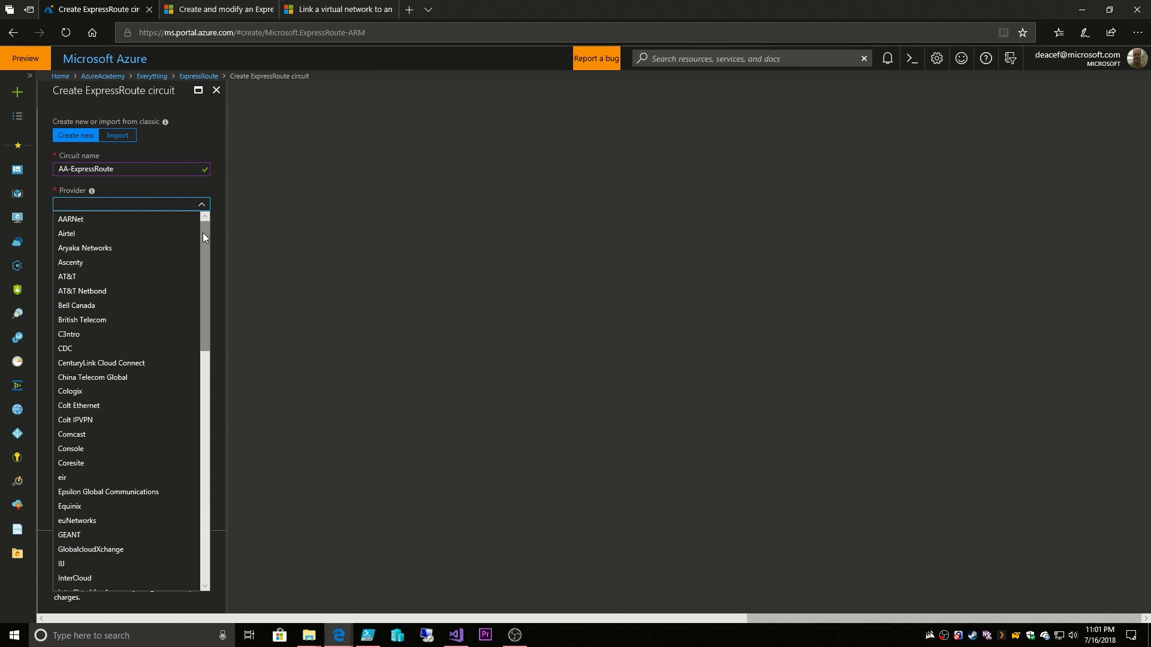
pyautogui.scroll(-3)
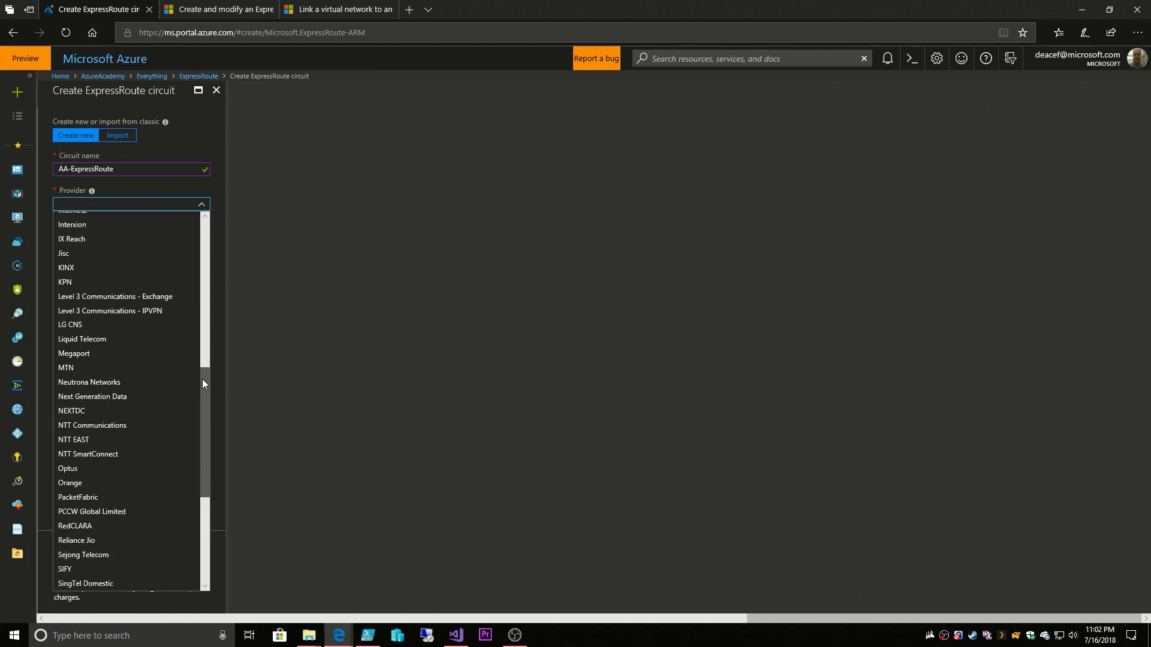
pyautogui.scroll(-3)
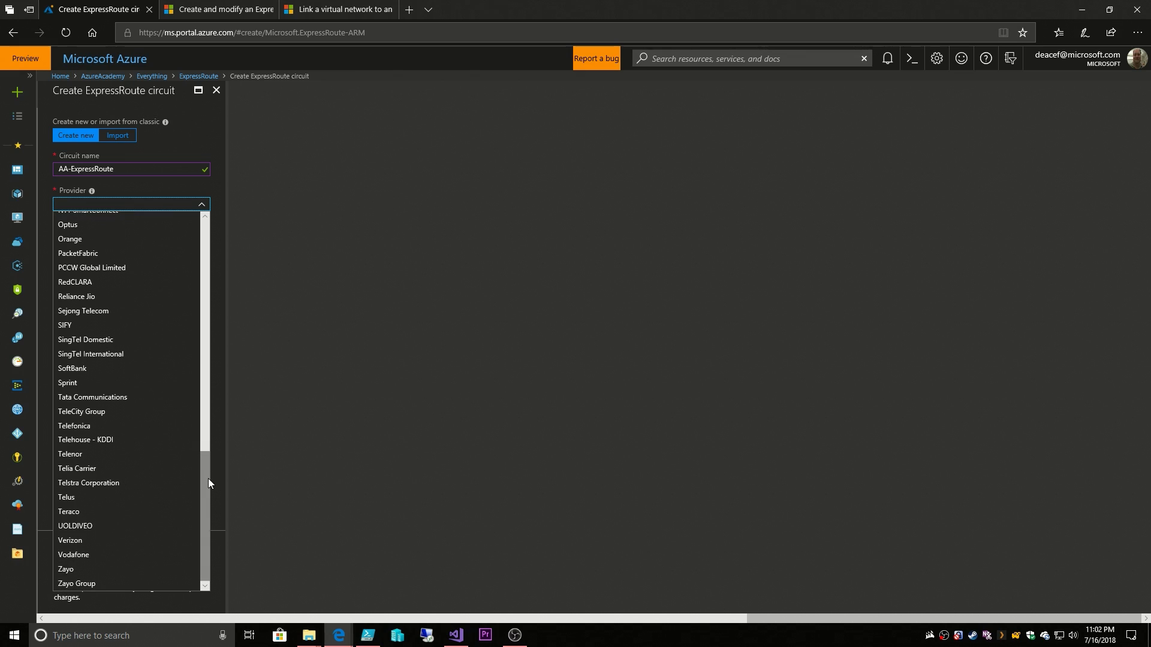
pyautogui.moveTo(205, 489)
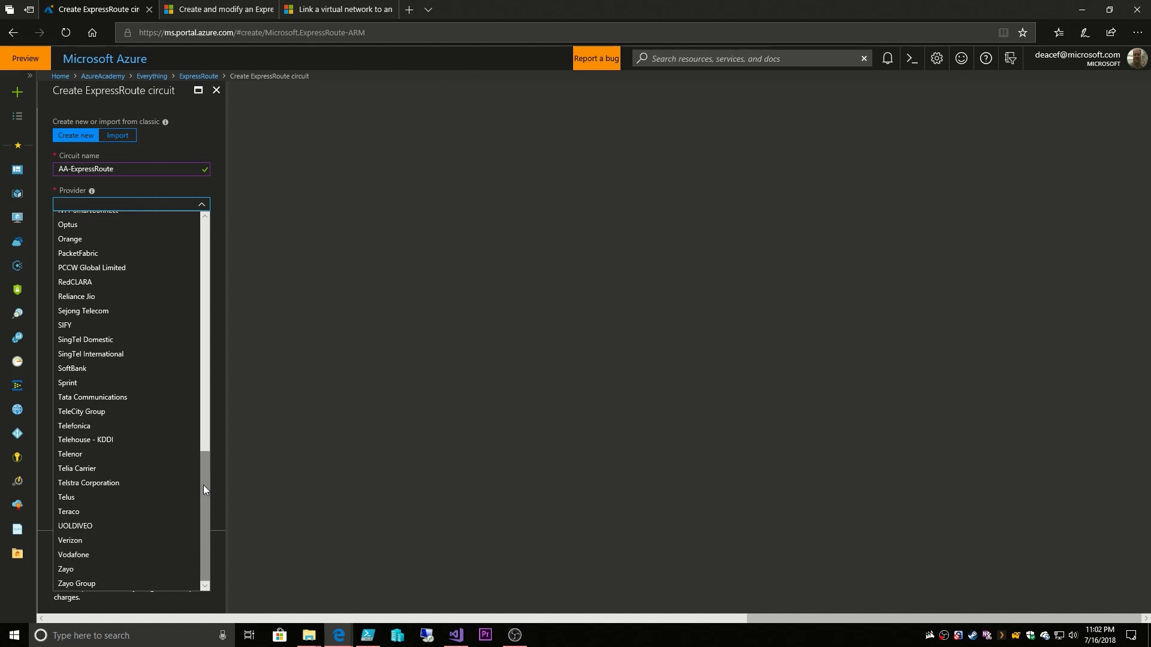
pyautogui.moveTo(88, 483)
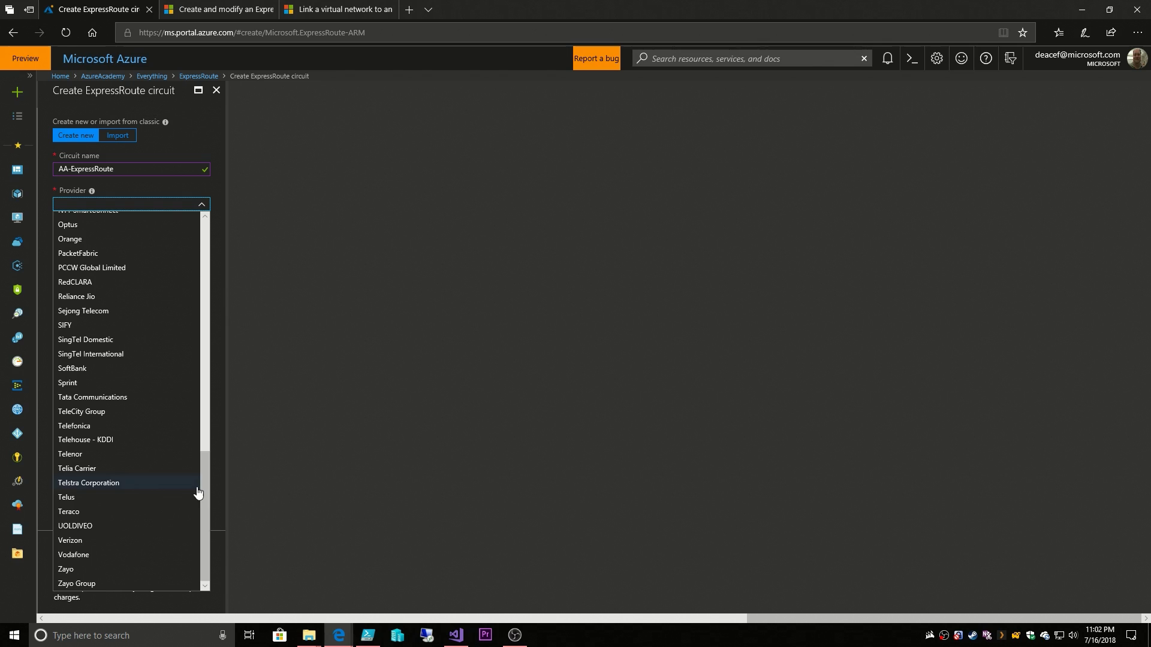
pyautogui.moveTo(80, 541)
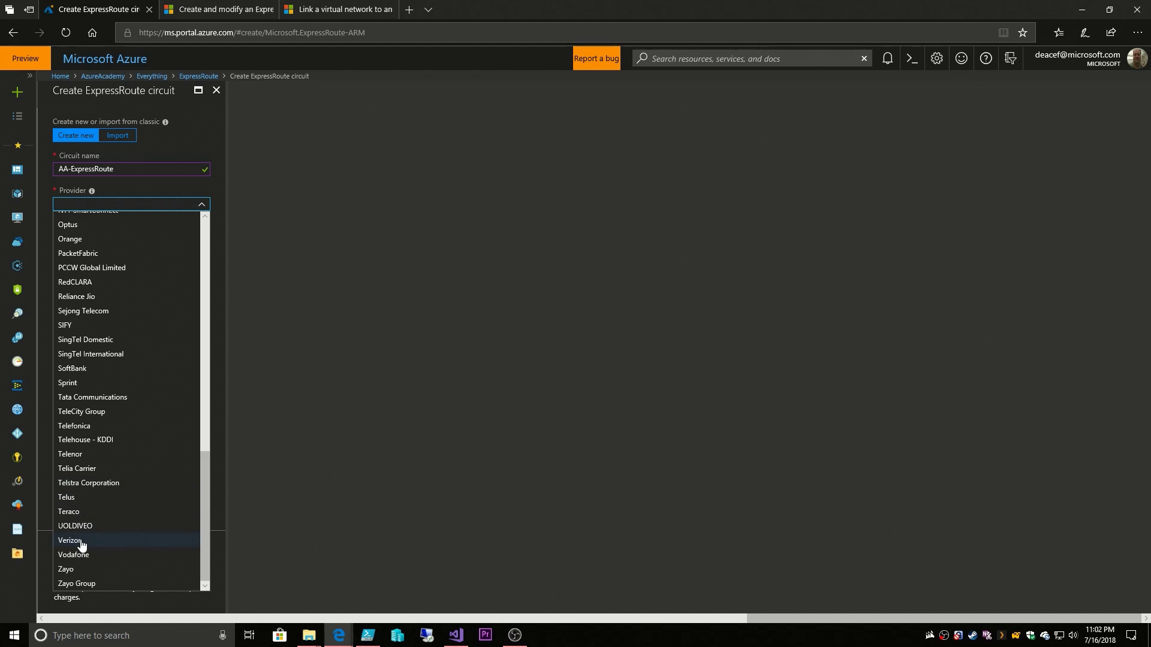
# Choose Verizon as provider, review its peering locations, then return to the provider list.
pyautogui.click(80, 540)
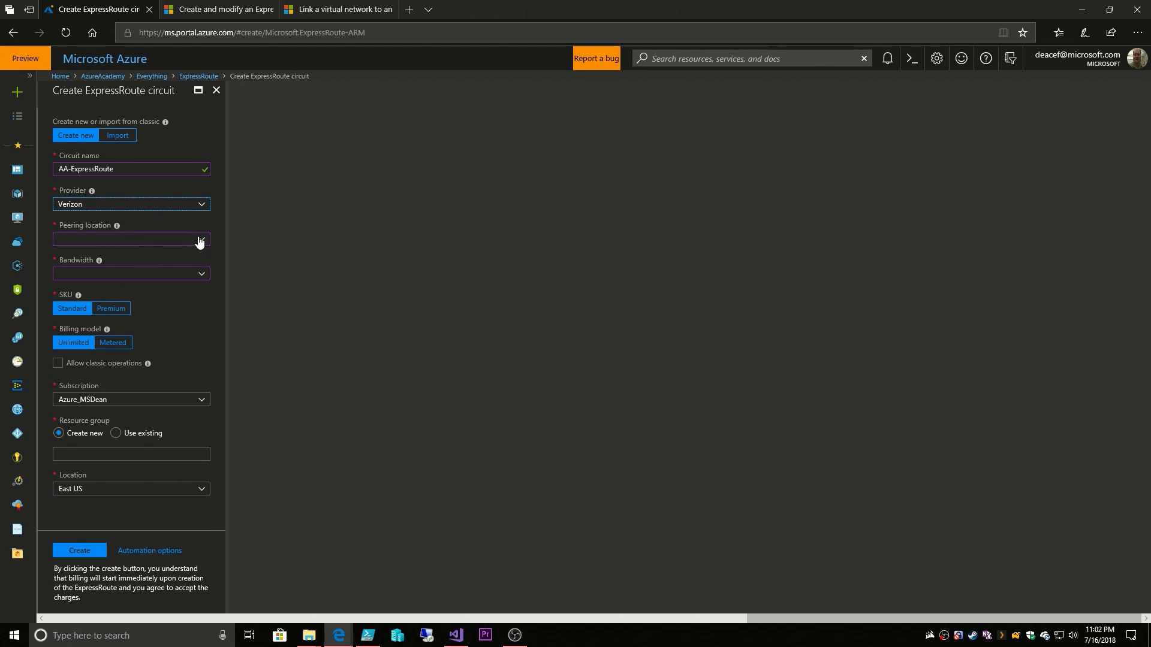
pyautogui.click(130, 240)
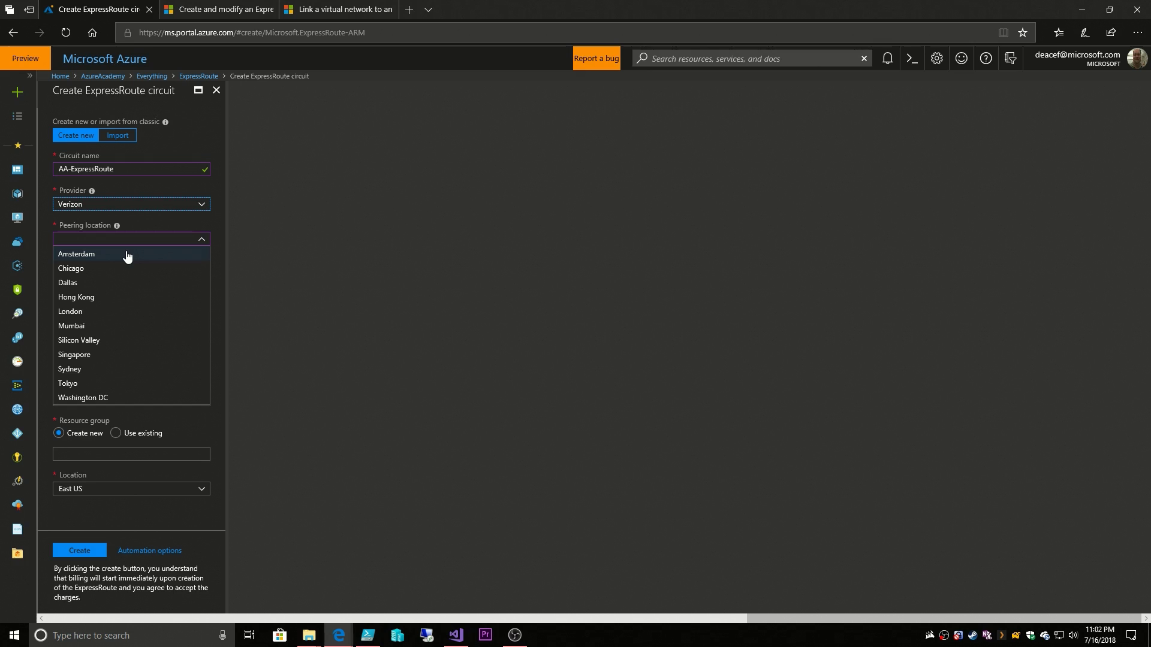
pyautogui.moveTo(101, 243)
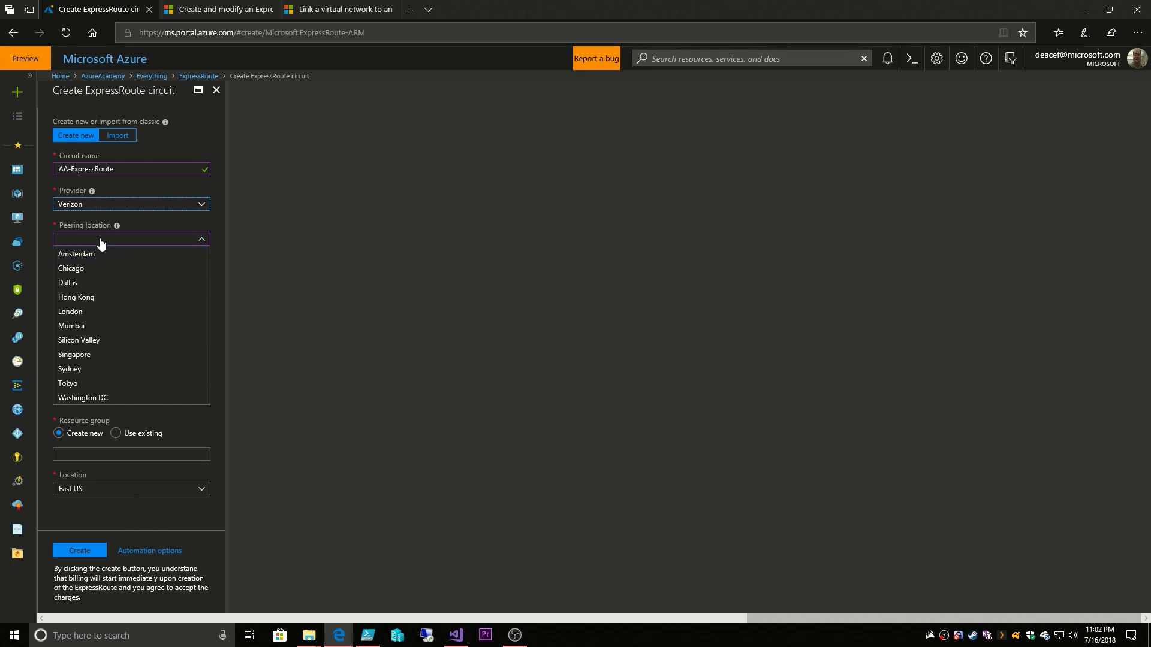
pyautogui.moveTo(100, 254)
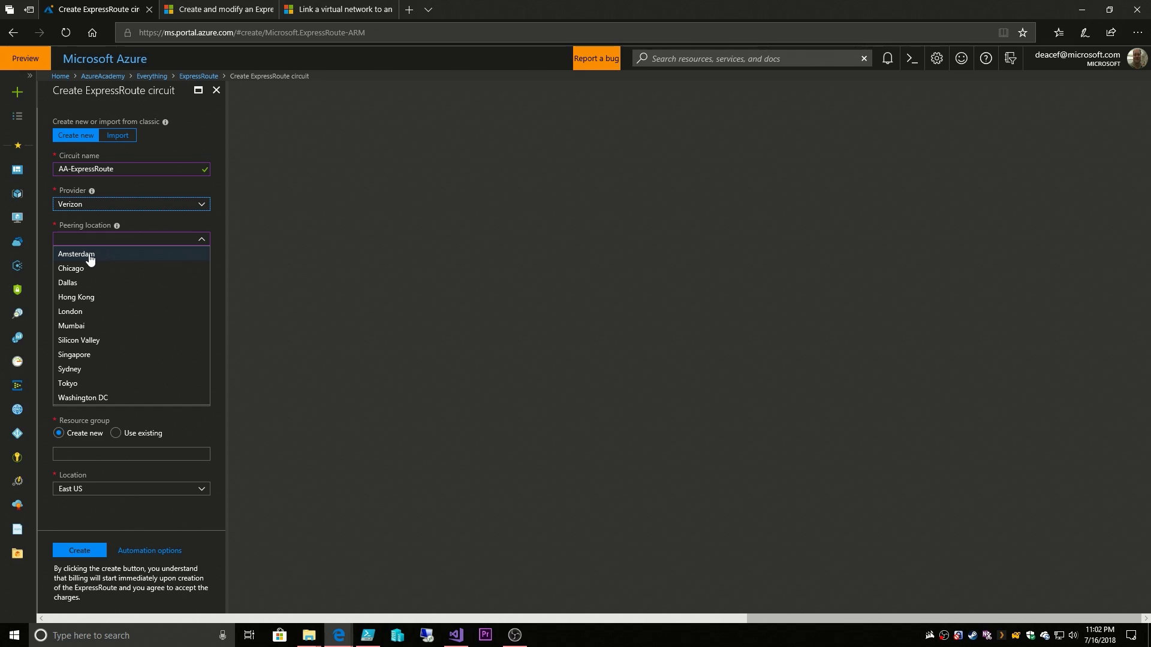
pyautogui.moveTo(87, 285)
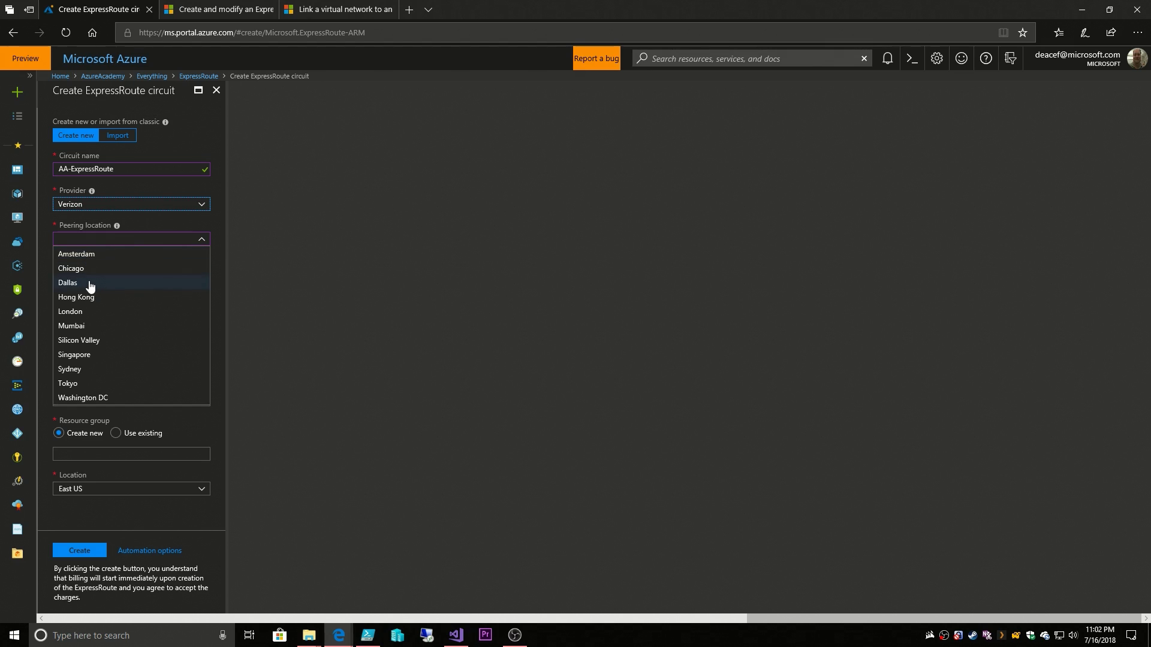
pyautogui.moveTo(86, 341)
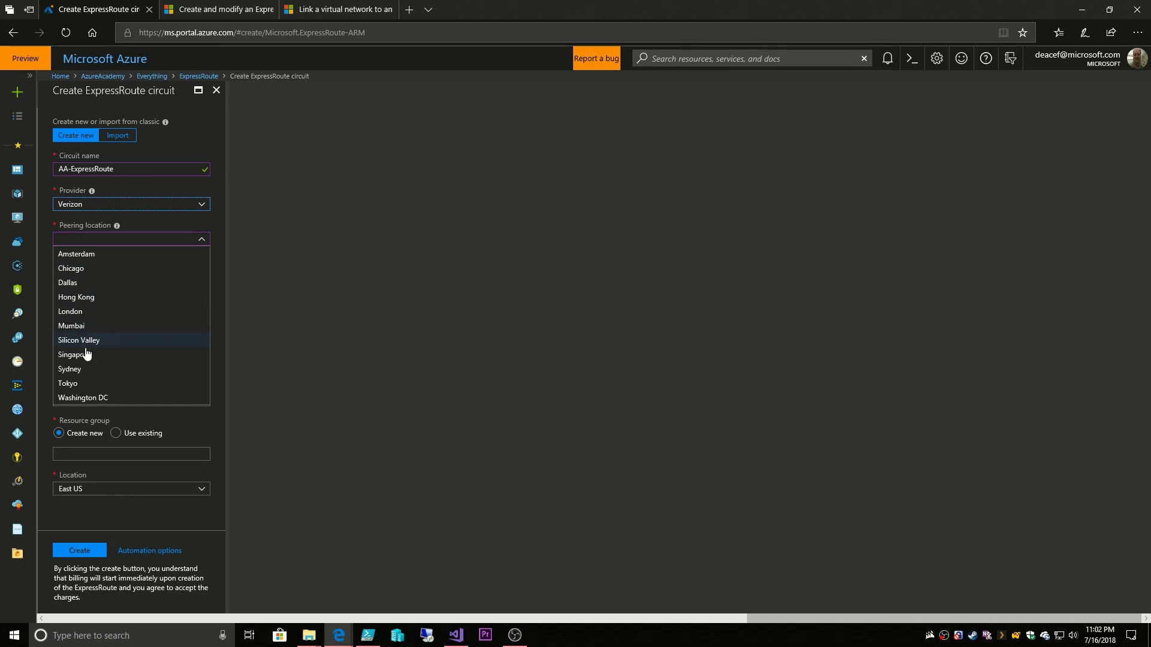
pyautogui.click(130, 204)
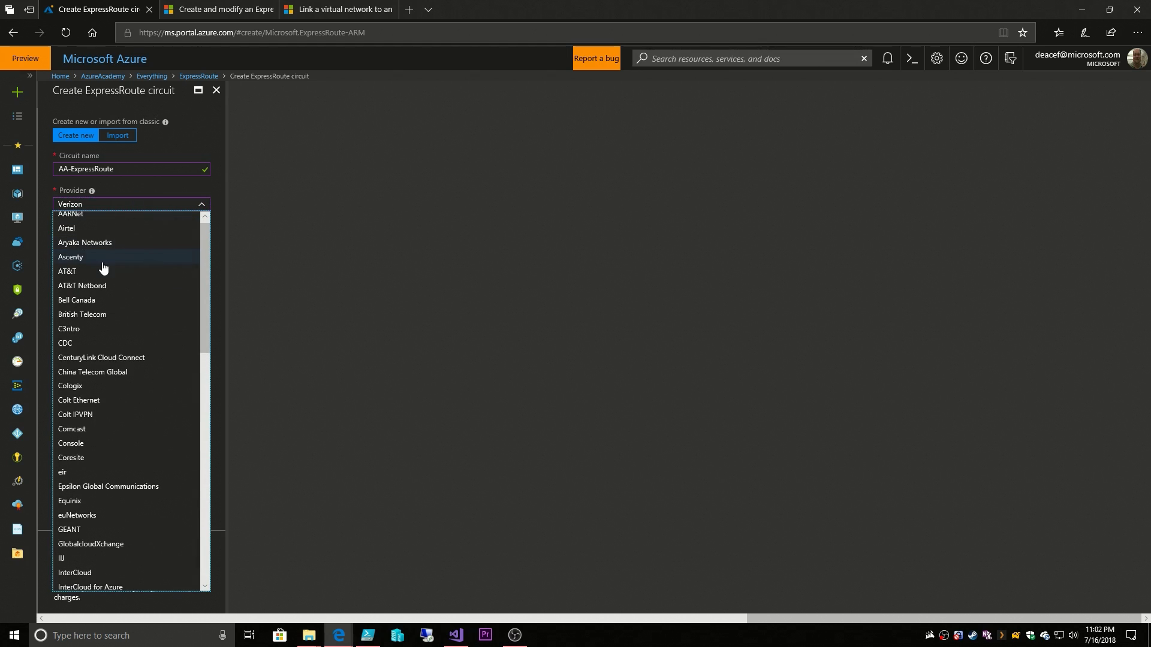
# Compare AT&T and Equinix peering locations, then settle on Zayo as the provider.
pyautogui.click(67, 271)
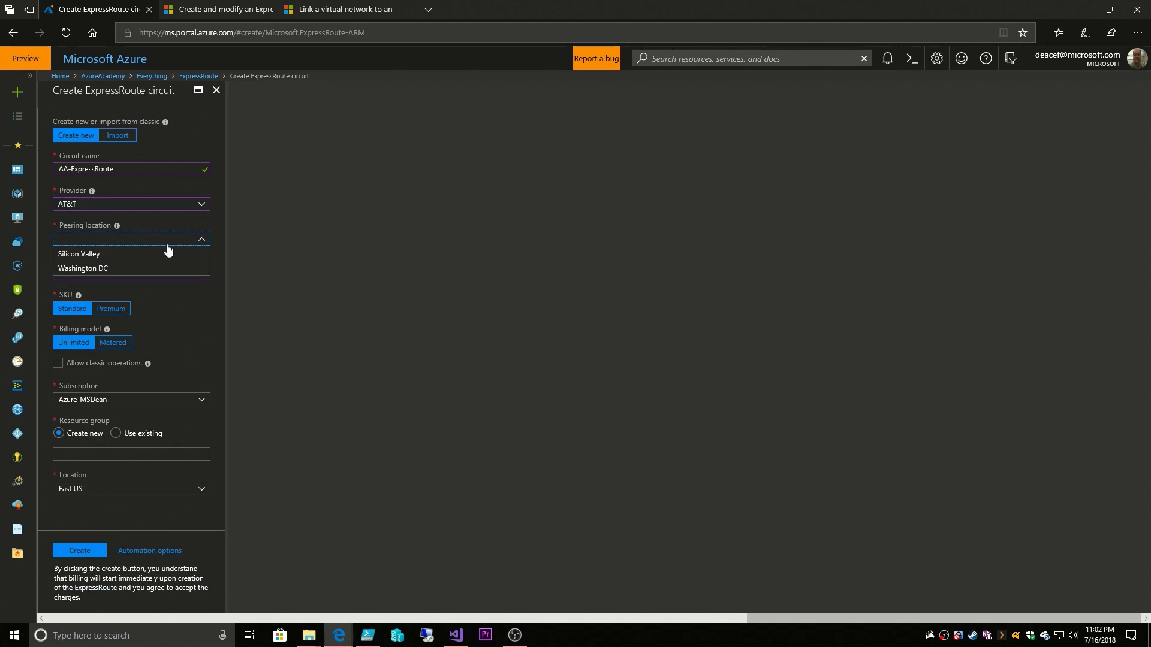
pyautogui.moveTo(103, 268)
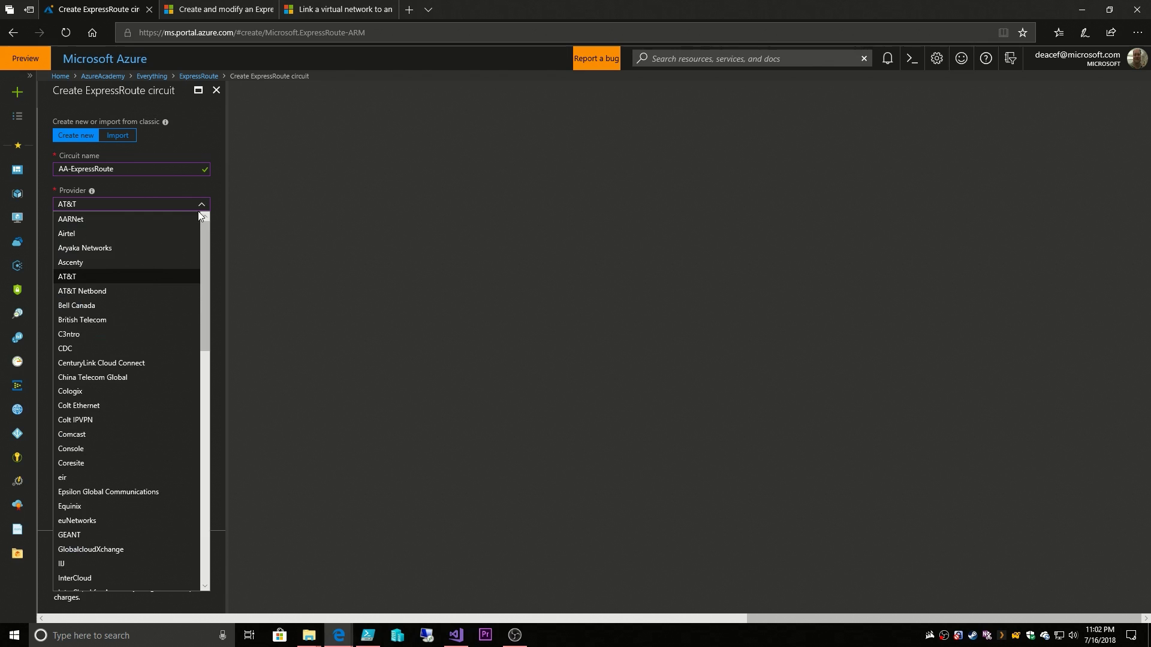
pyautogui.moveTo(69, 391)
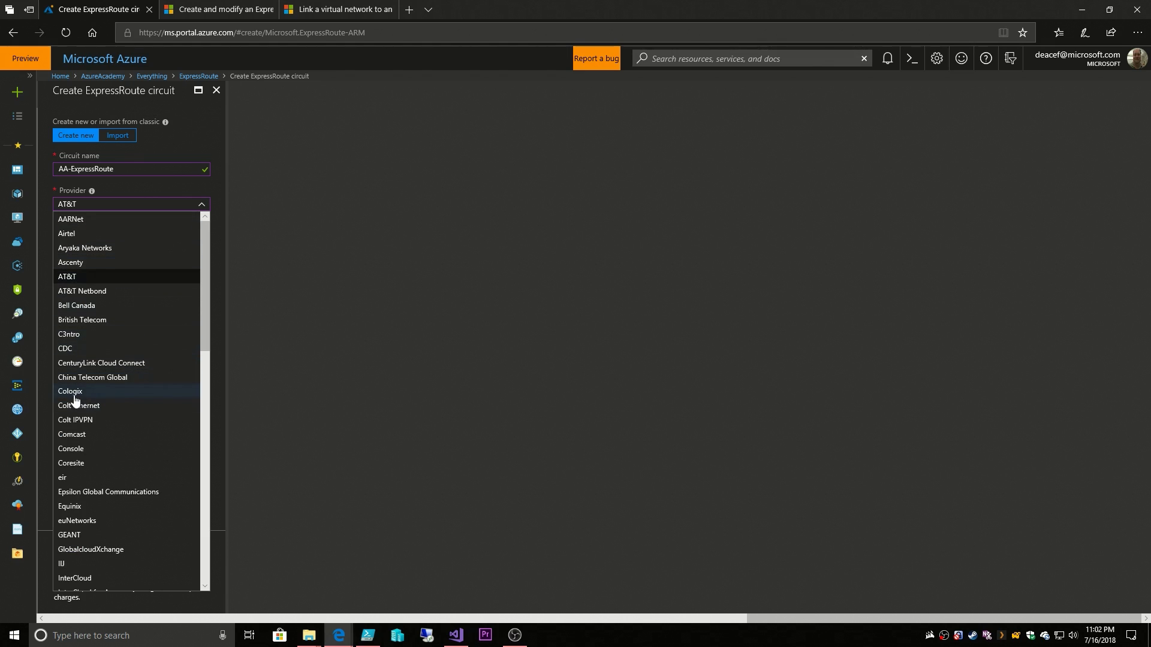
pyautogui.click(69, 506)
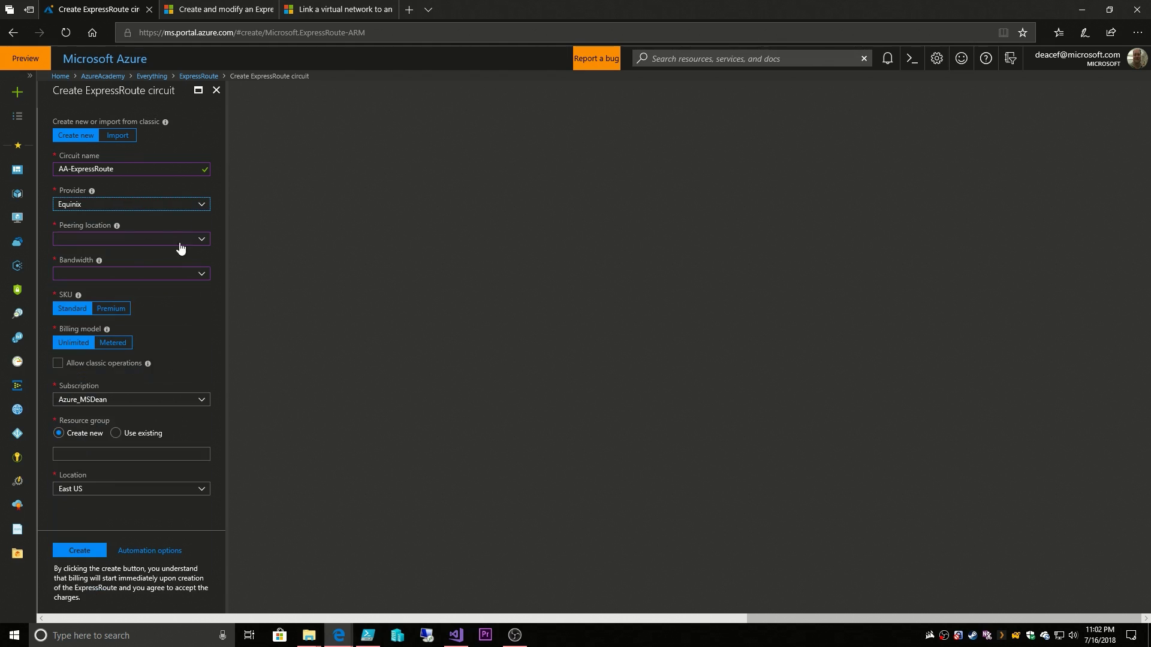
pyautogui.click(130, 237)
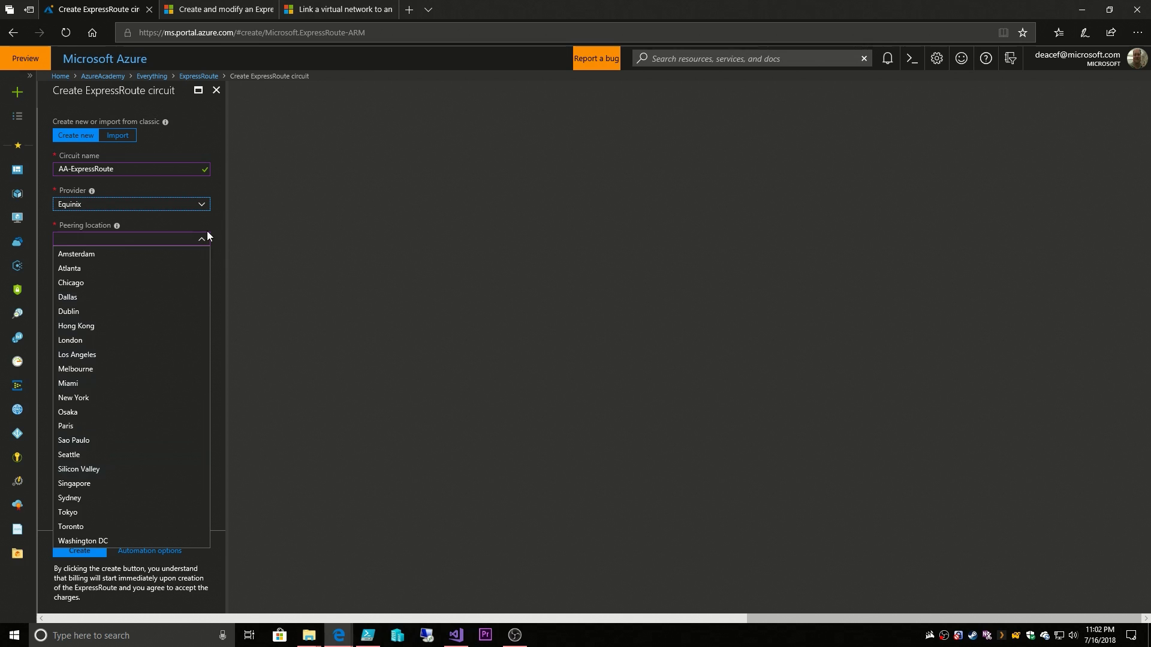
pyautogui.click(131, 204)
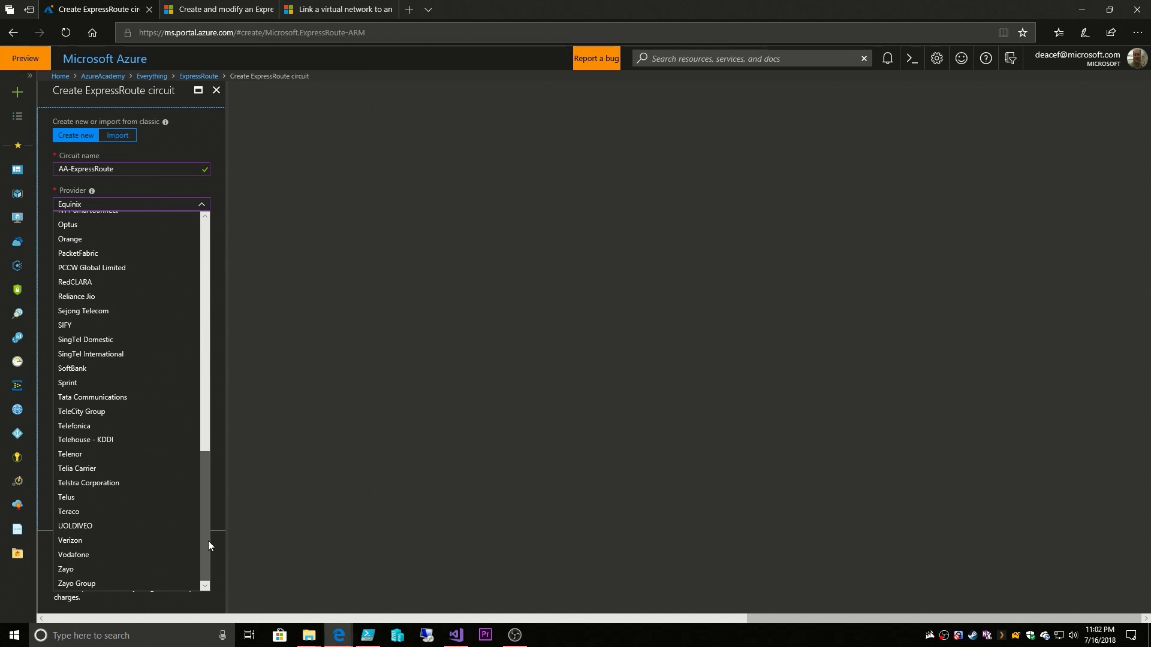
pyautogui.click(65, 568)
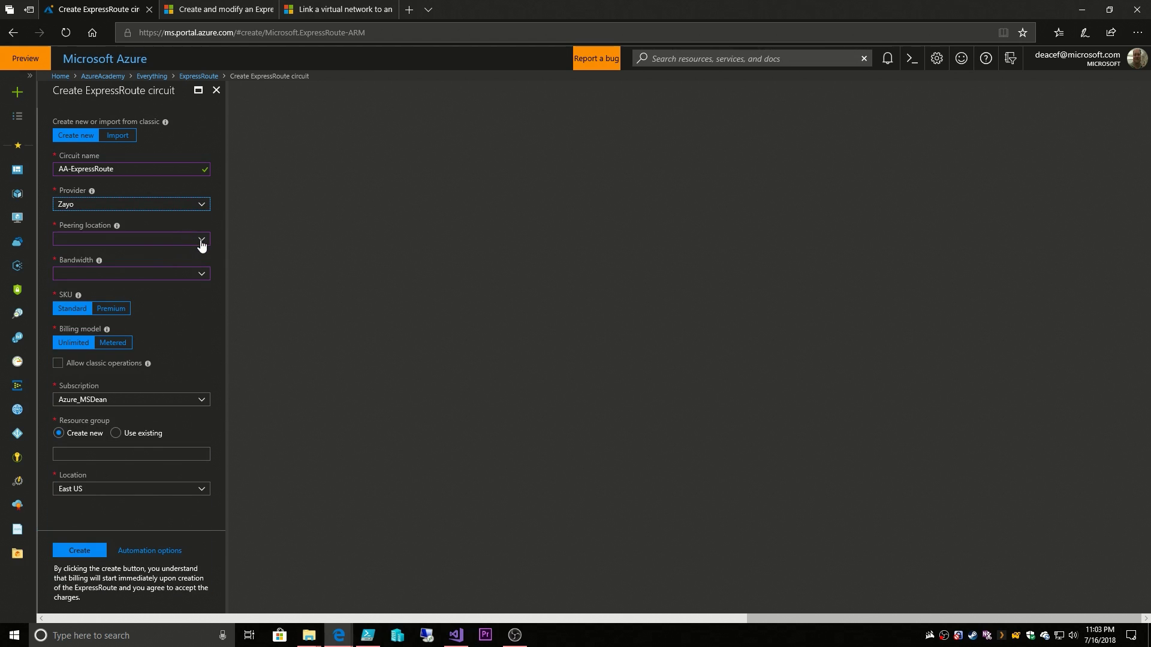
# Set the Zayo circuit's peering location to Washington DC.
pyautogui.click(130, 240)
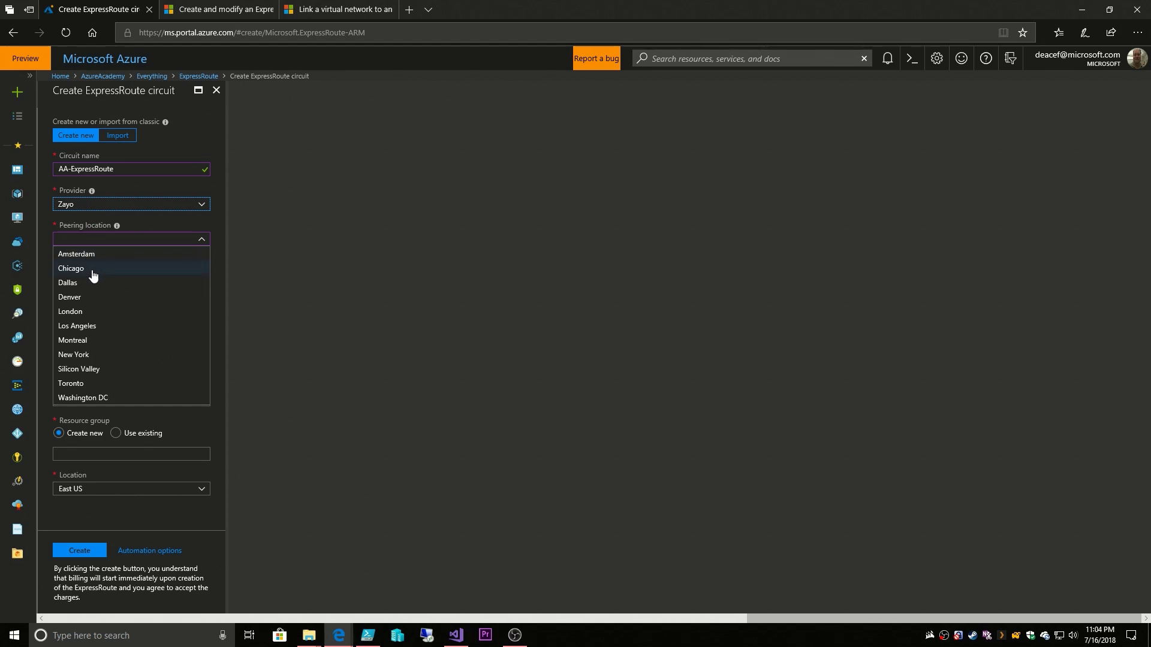
pyautogui.moveTo(82, 283)
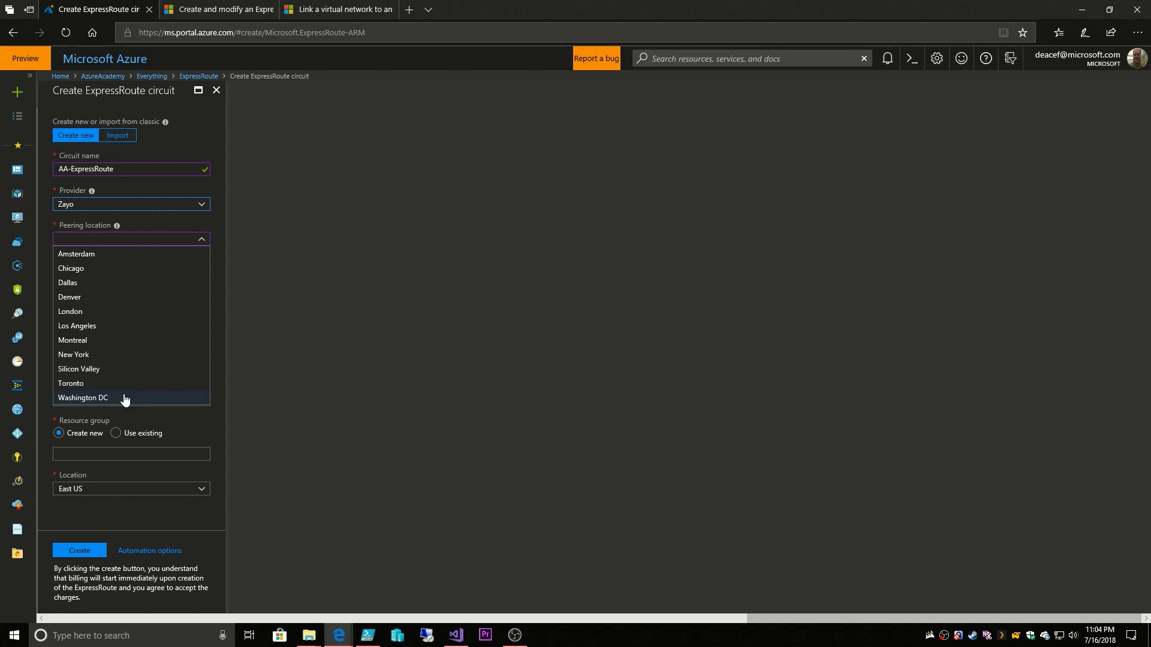
pyautogui.moveTo(117, 398)
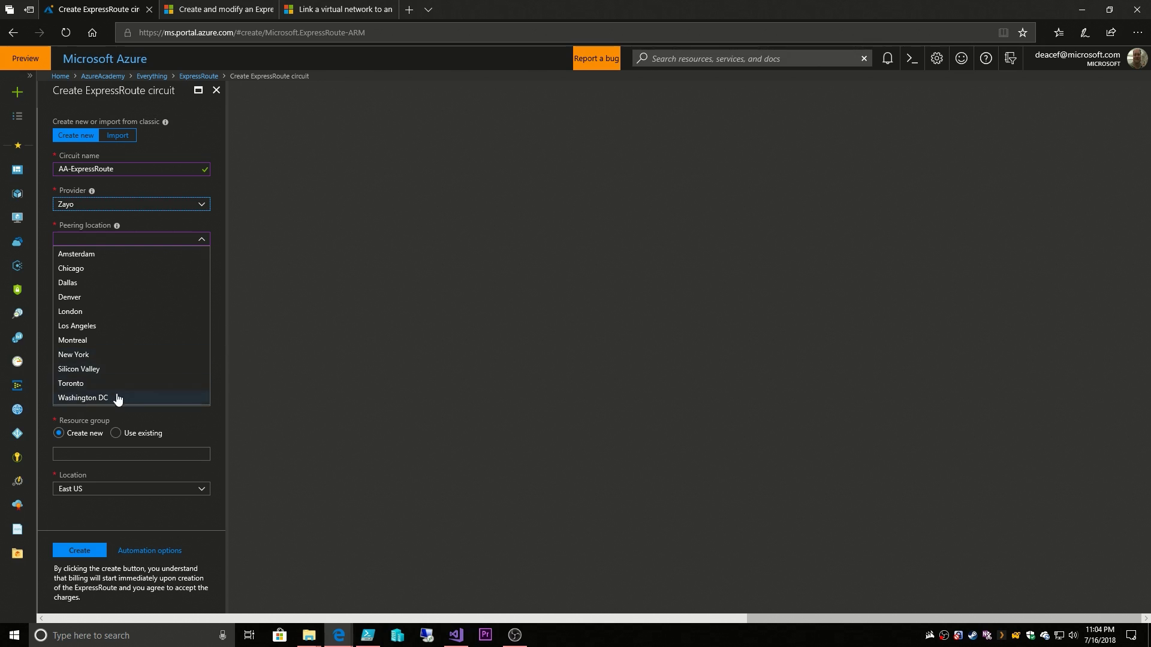
pyautogui.click(83, 398)
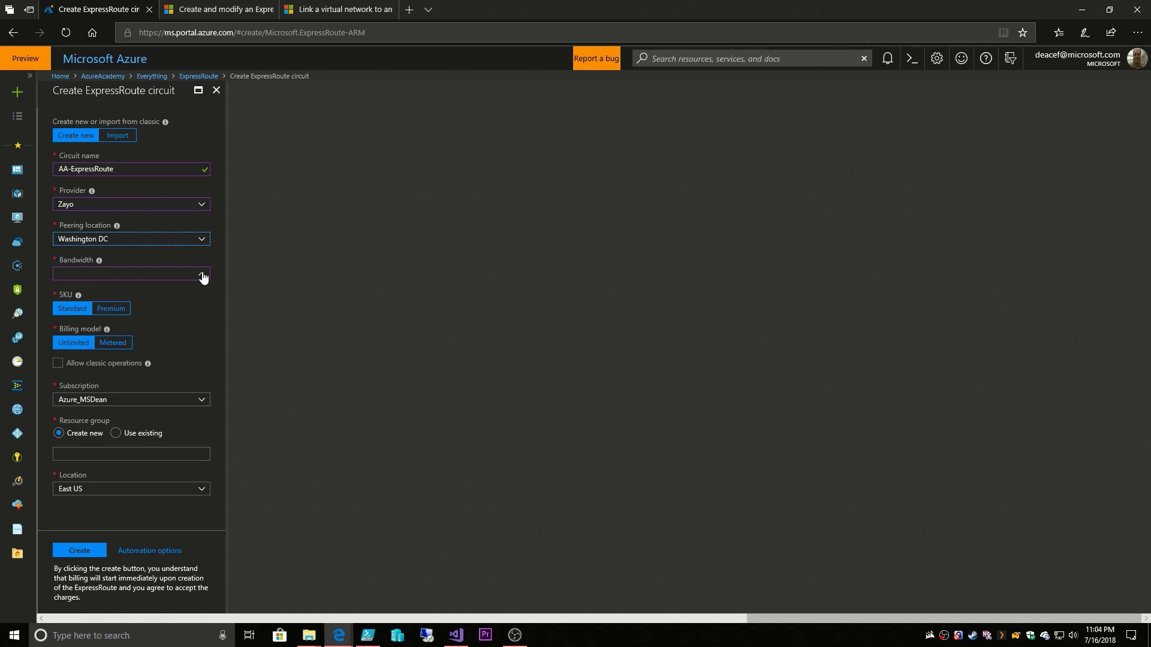
# Set the circuit bandwidth to 50Mbps.
pyautogui.click(131, 273)
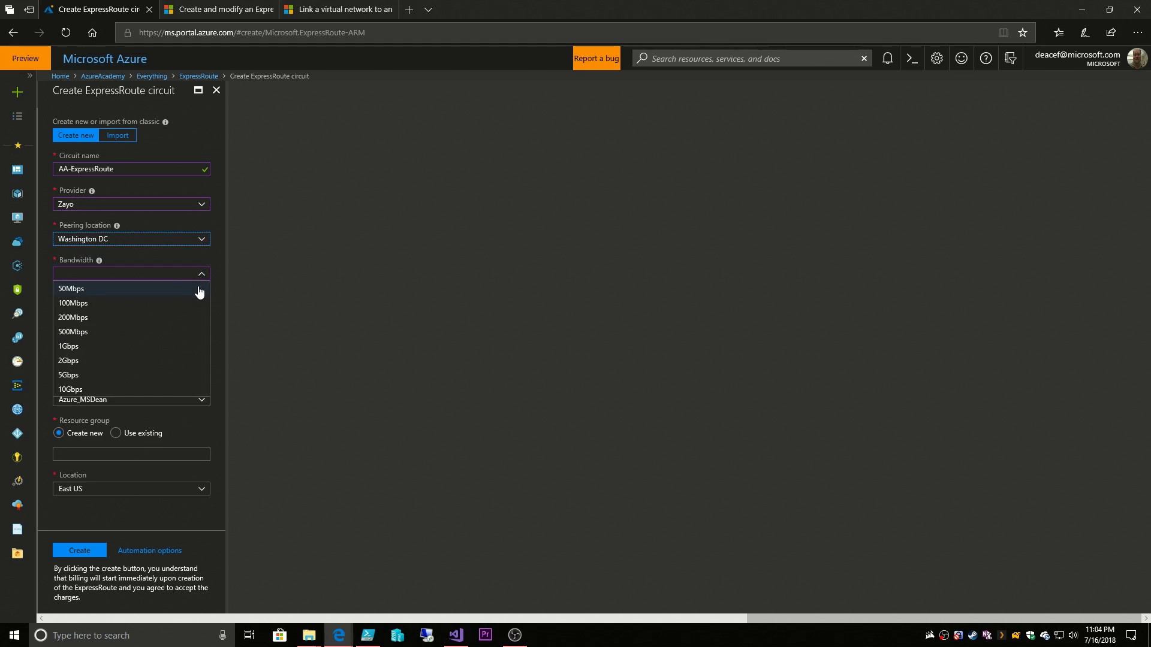
pyautogui.moveTo(92, 297)
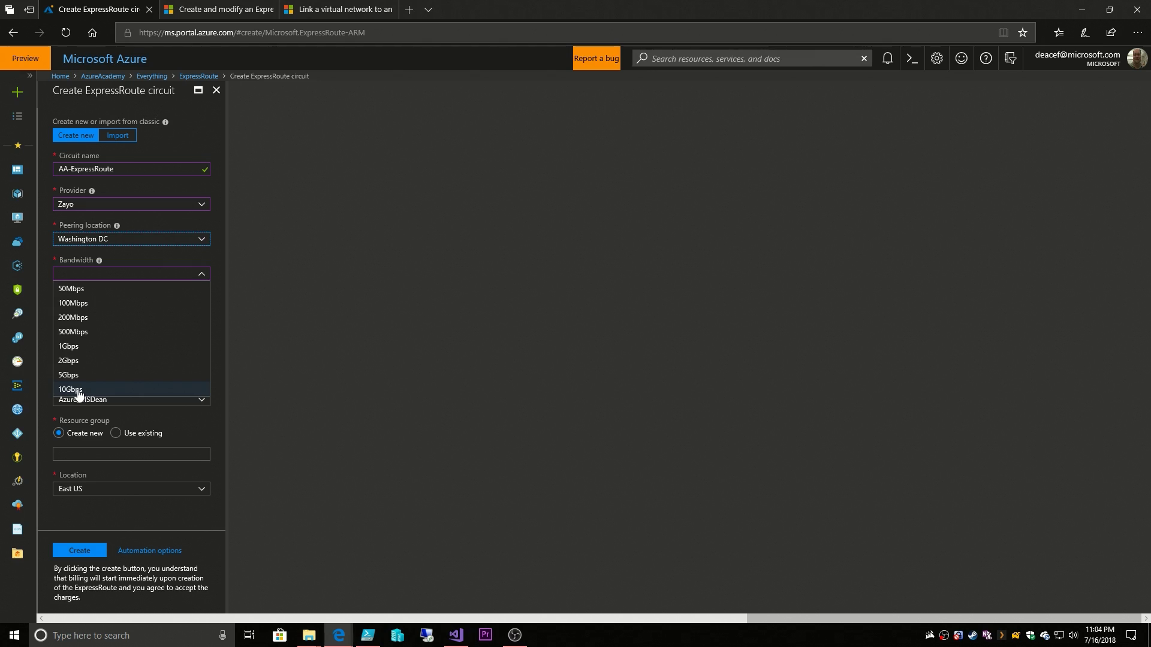
pyautogui.click(70, 289)
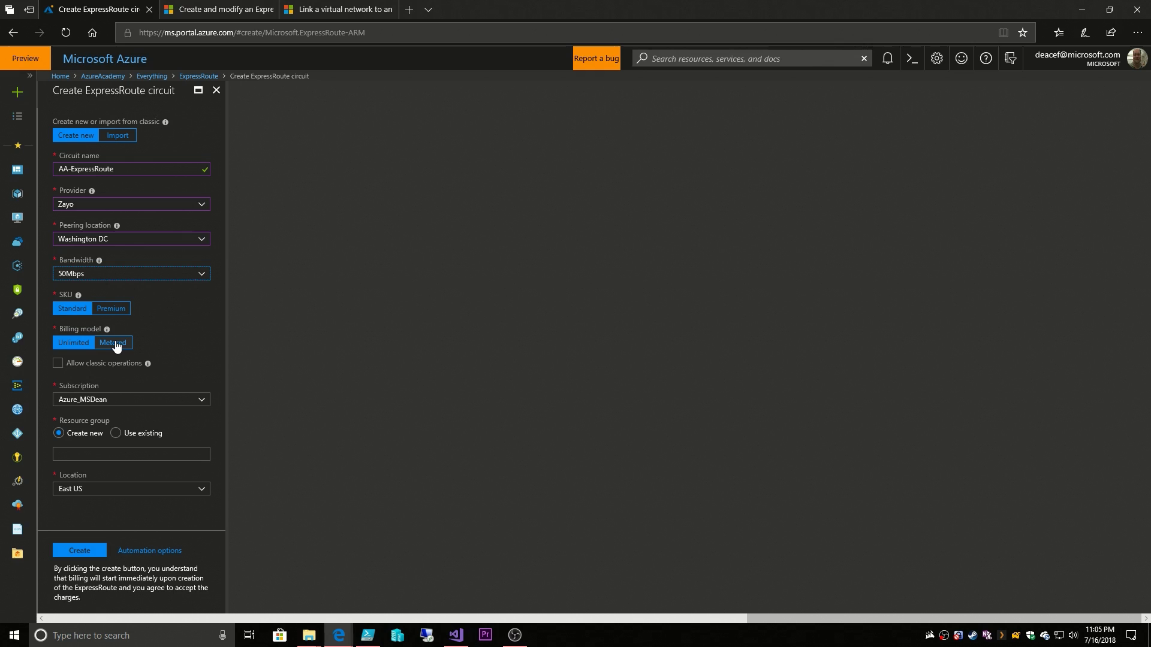
pyautogui.click(73, 343)
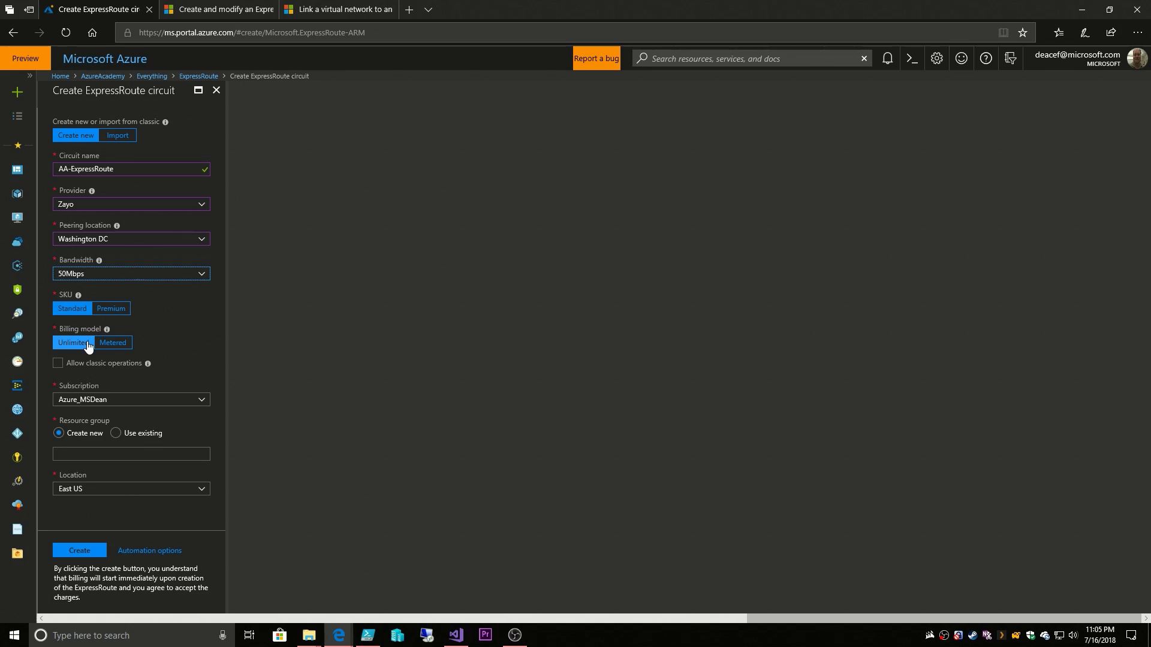
pyautogui.moveTo(135, 297)
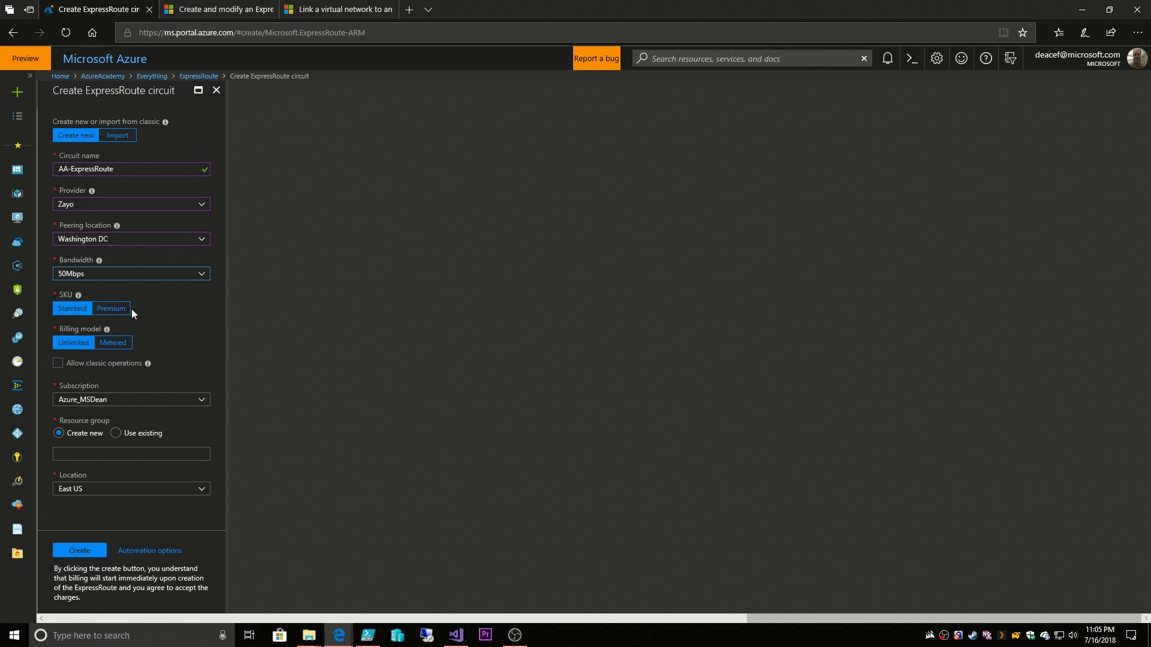
pyautogui.moveTo(133, 314)
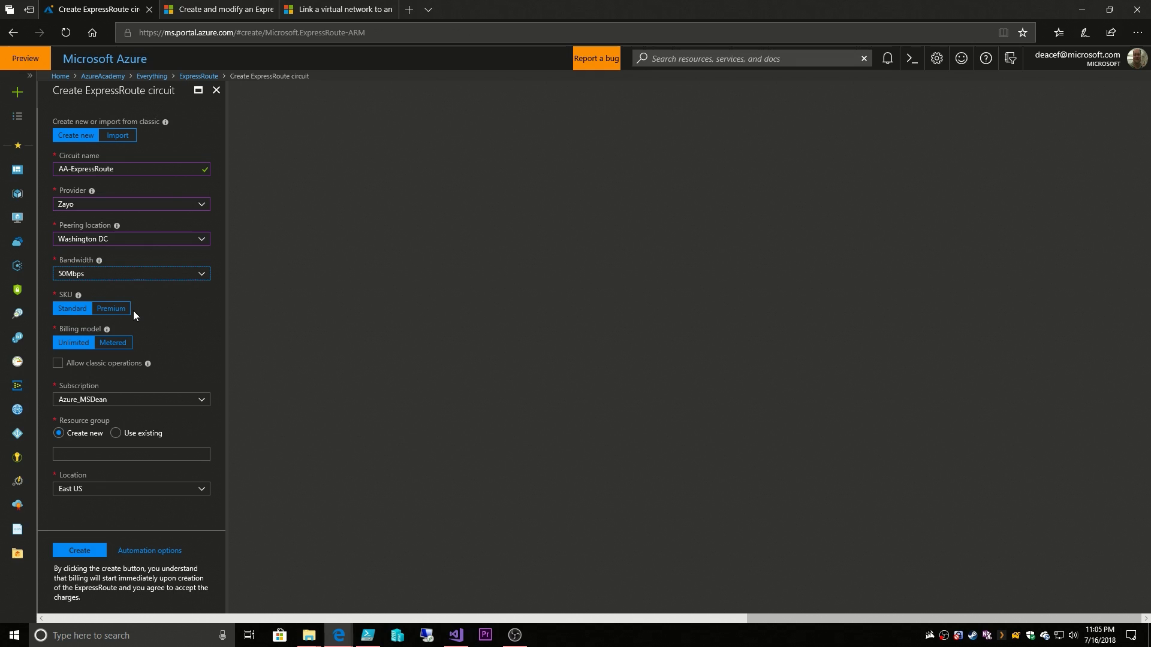
pyautogui.moveTo(157, 312)
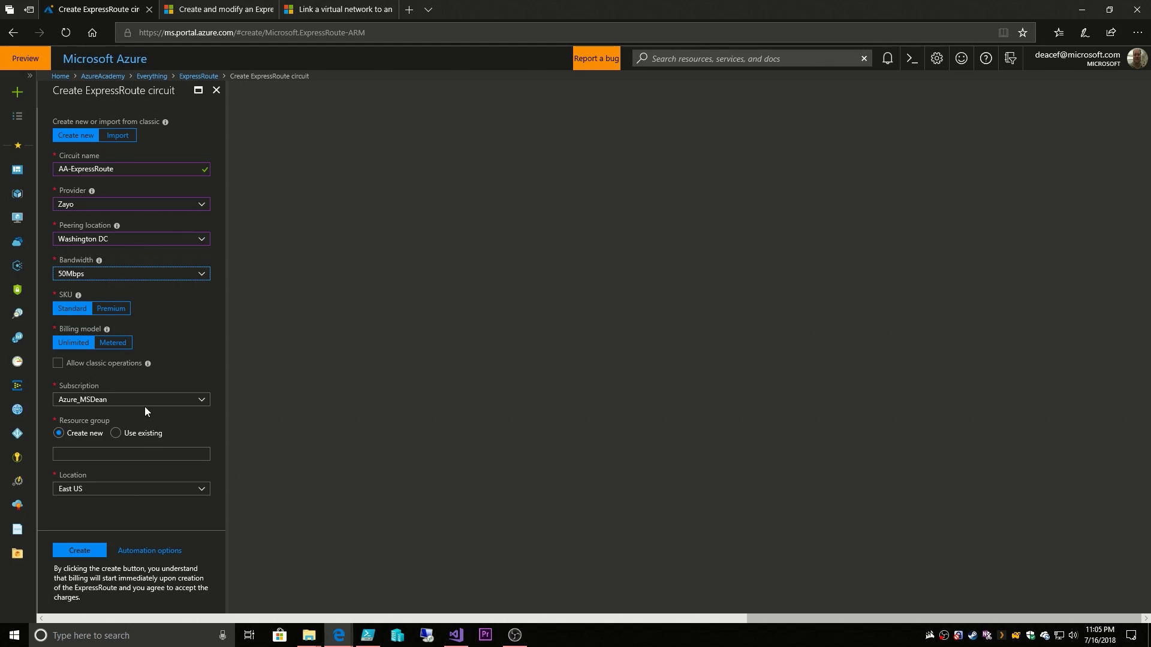
# Use the existing AzureAcademy resource group and submit the circuit for creation.
pyautogui.click(116, 433)
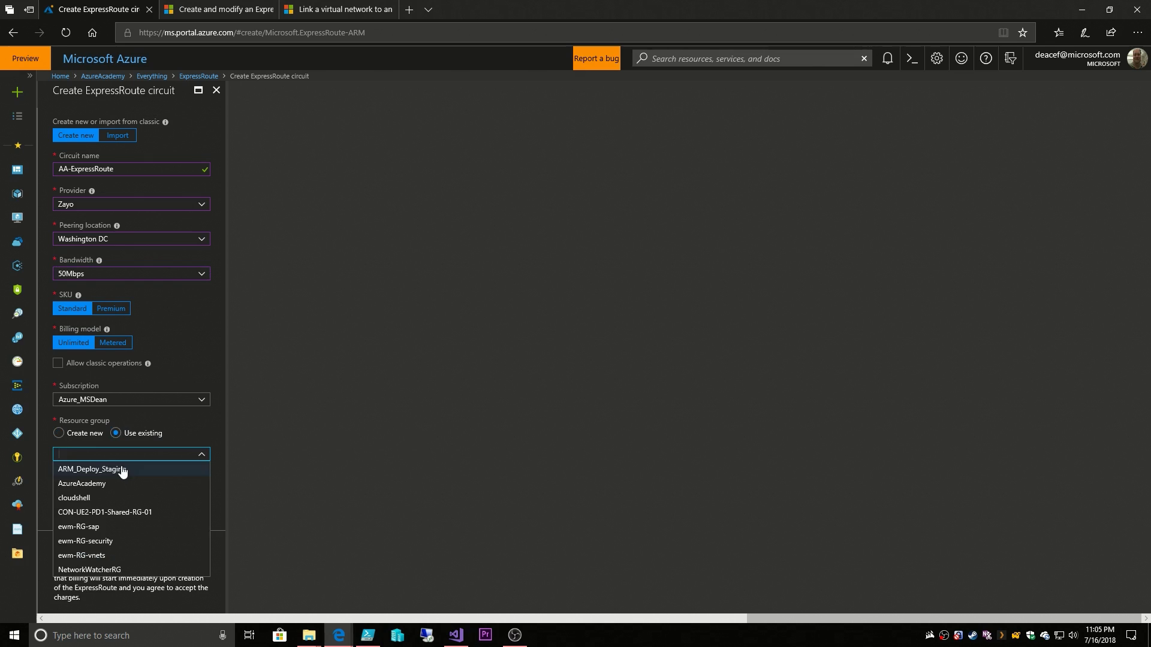
pyautogui.click(83, 483)
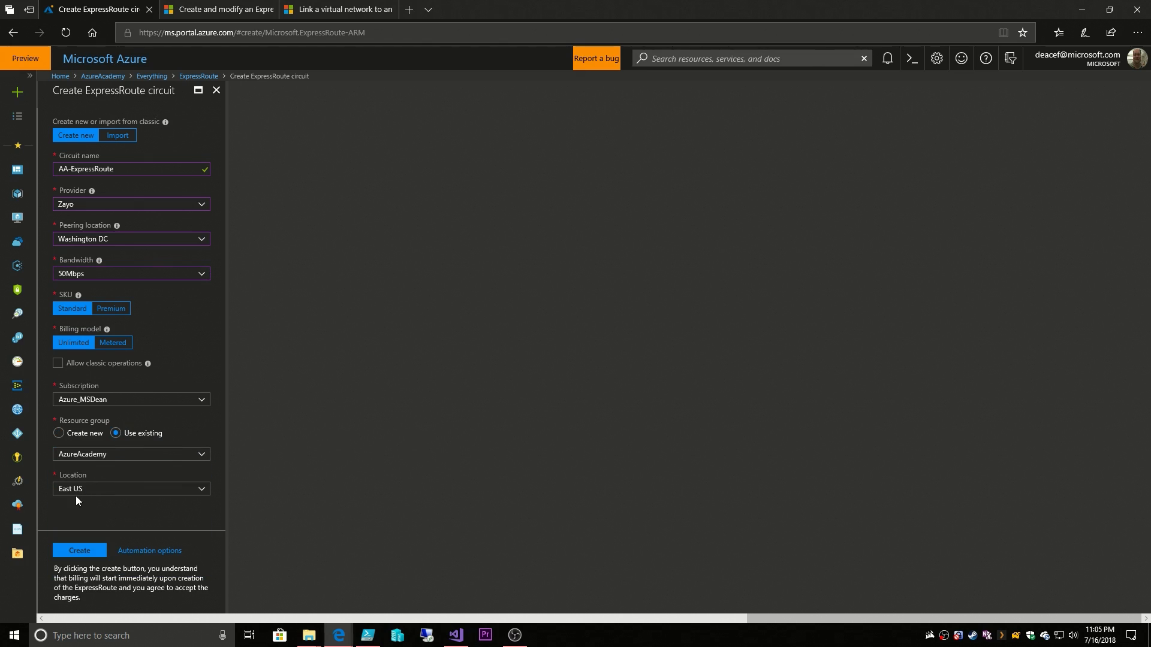
pyautogui.click(79, 550)
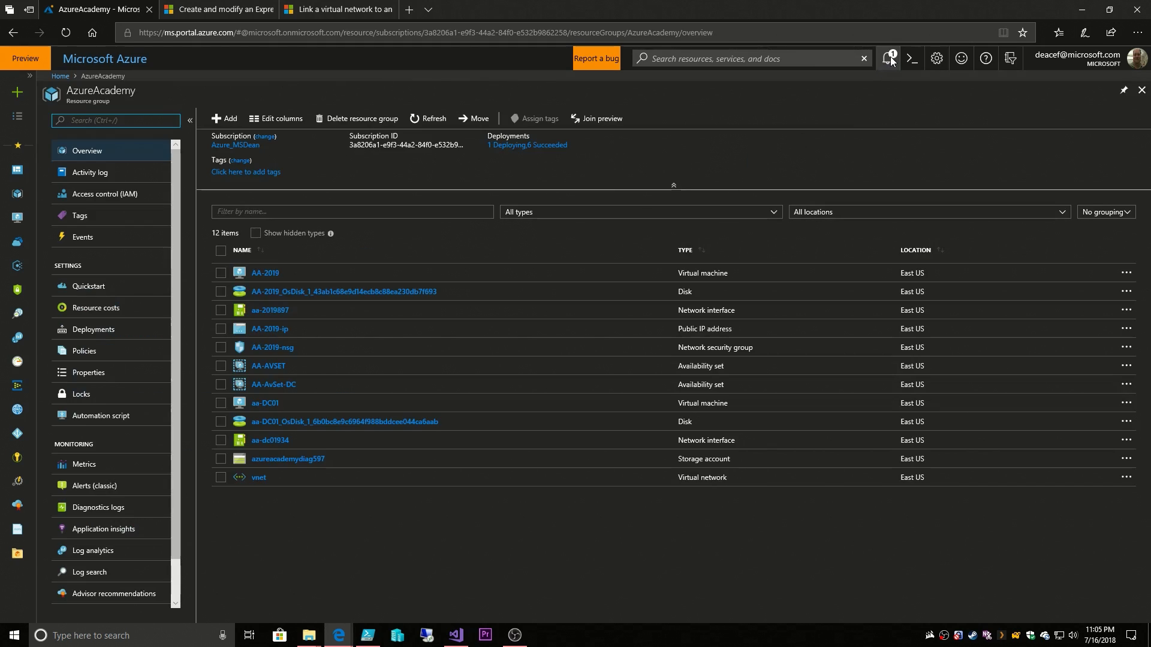
# Check the deployment notification, group resources by type, refresh, and open AA-ExpressRoute.
pyautogui.click(887, 59)
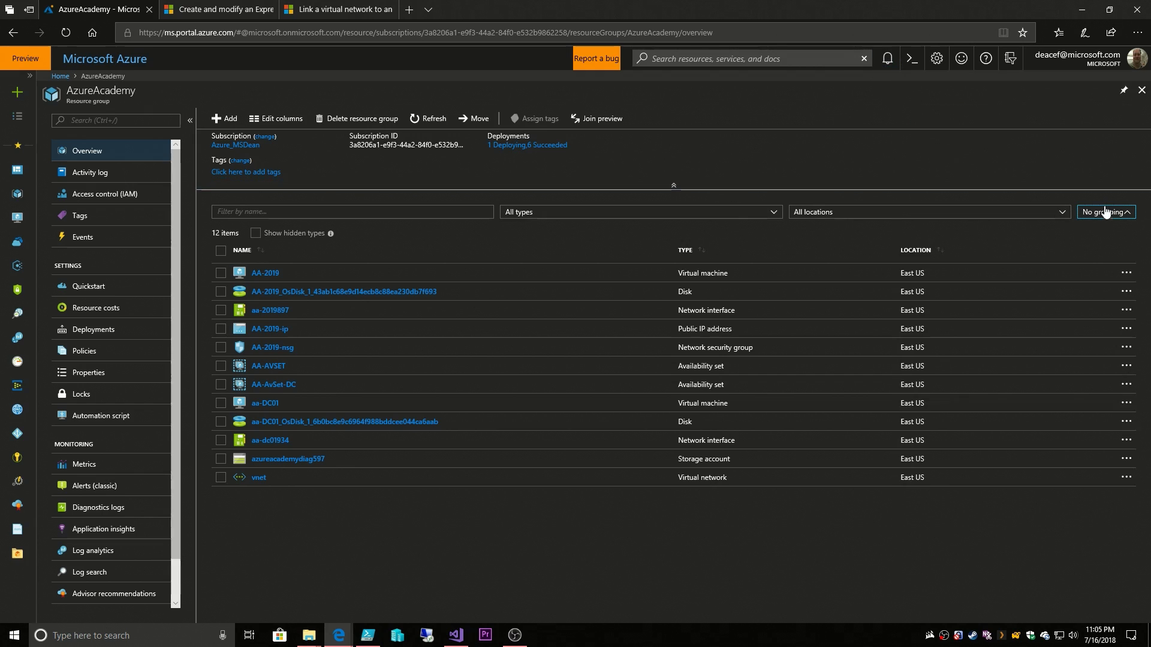
pyautogui.click(1101, 212)
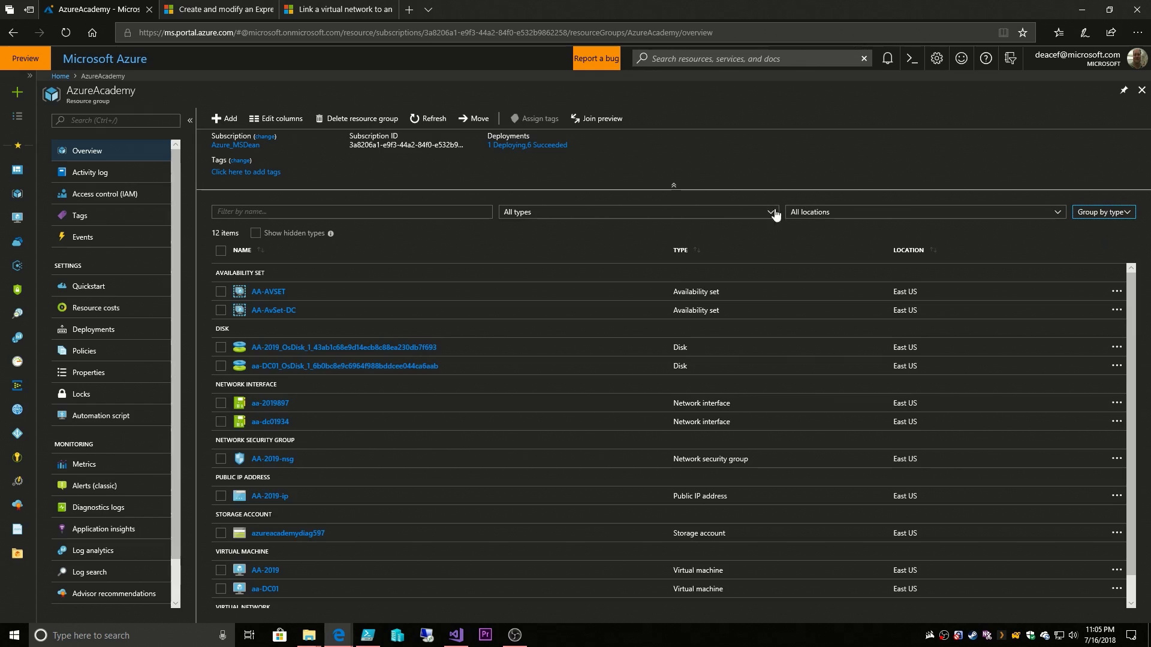
pyautogui.click(428, 118)
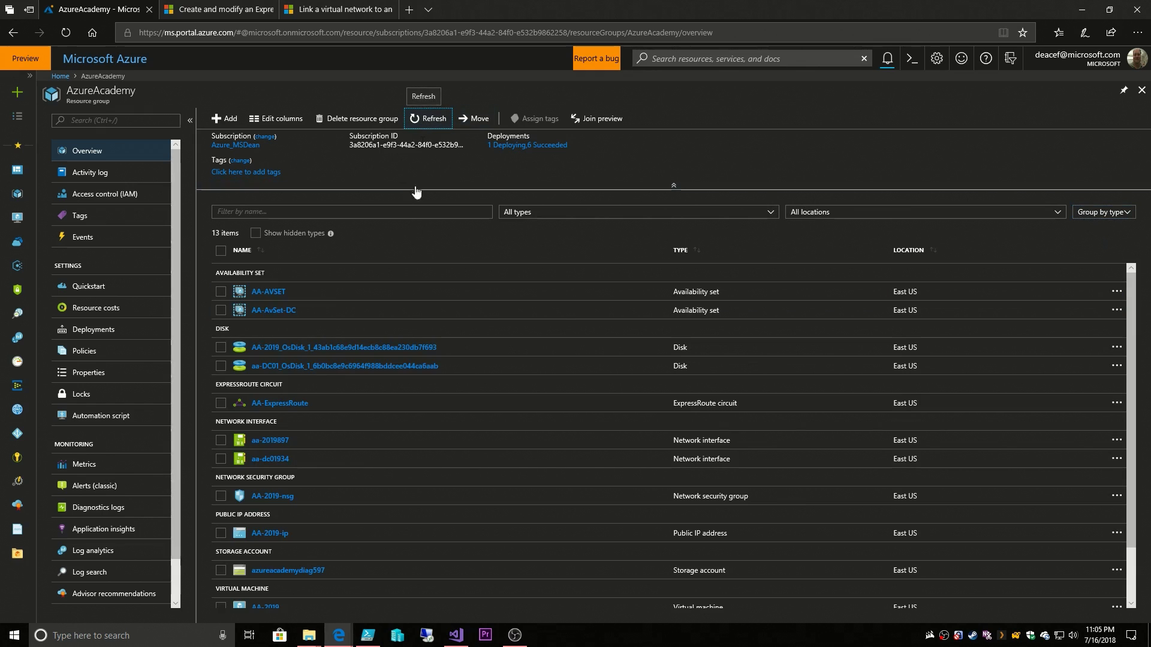
pyautogui.moveTo(287, 409)
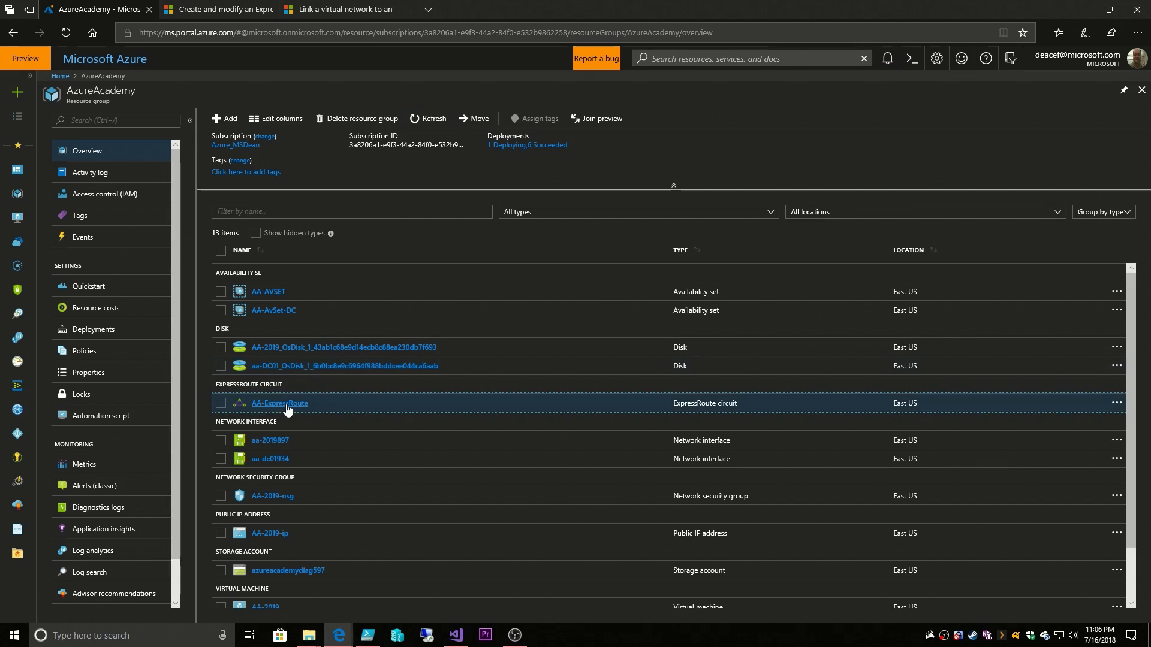
pyautogui.click(280, 402)
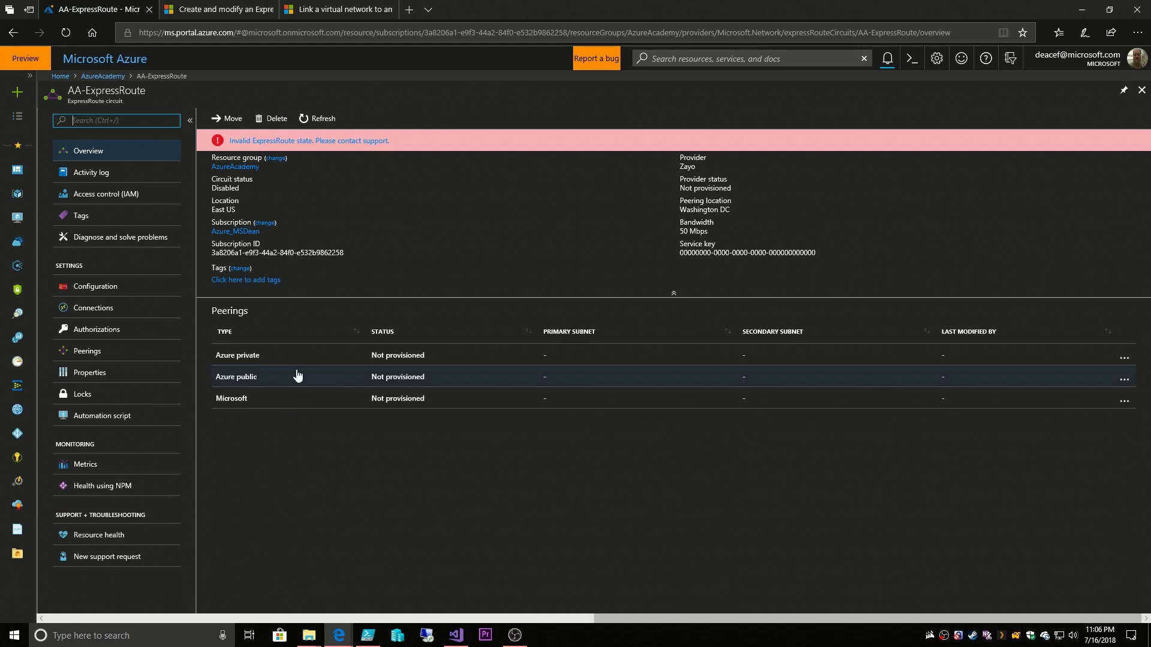
pyautogui.moveTo(377, 176)
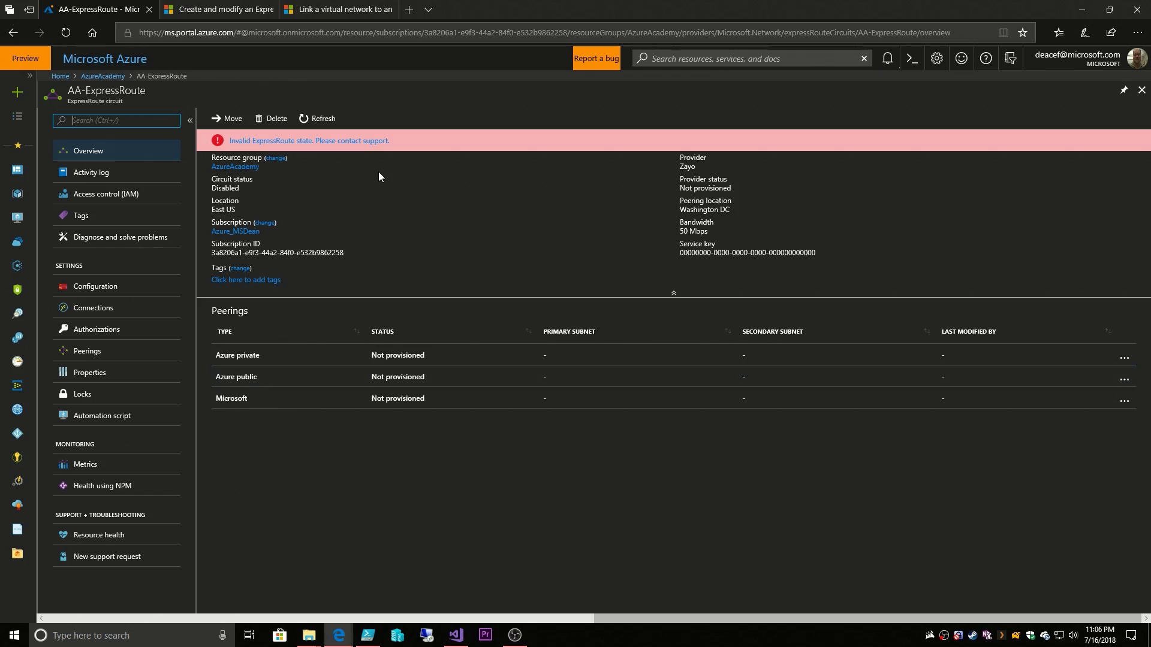
pyautogui.moveTo(646, 206)
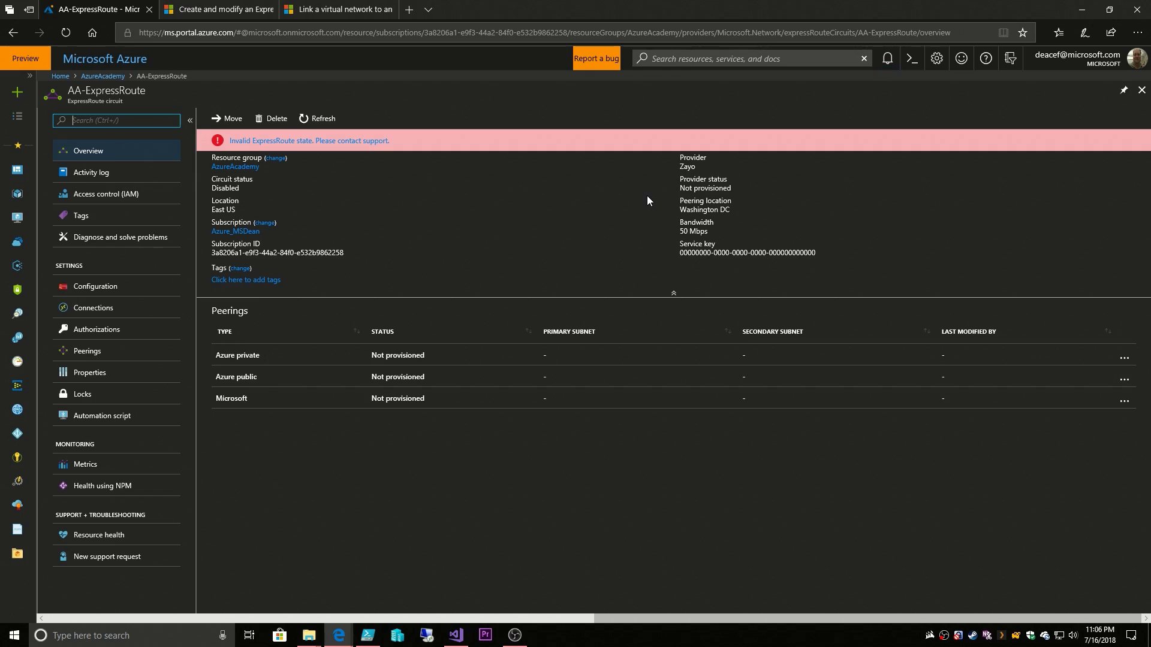
pyautogui.moveTo(668, 195)
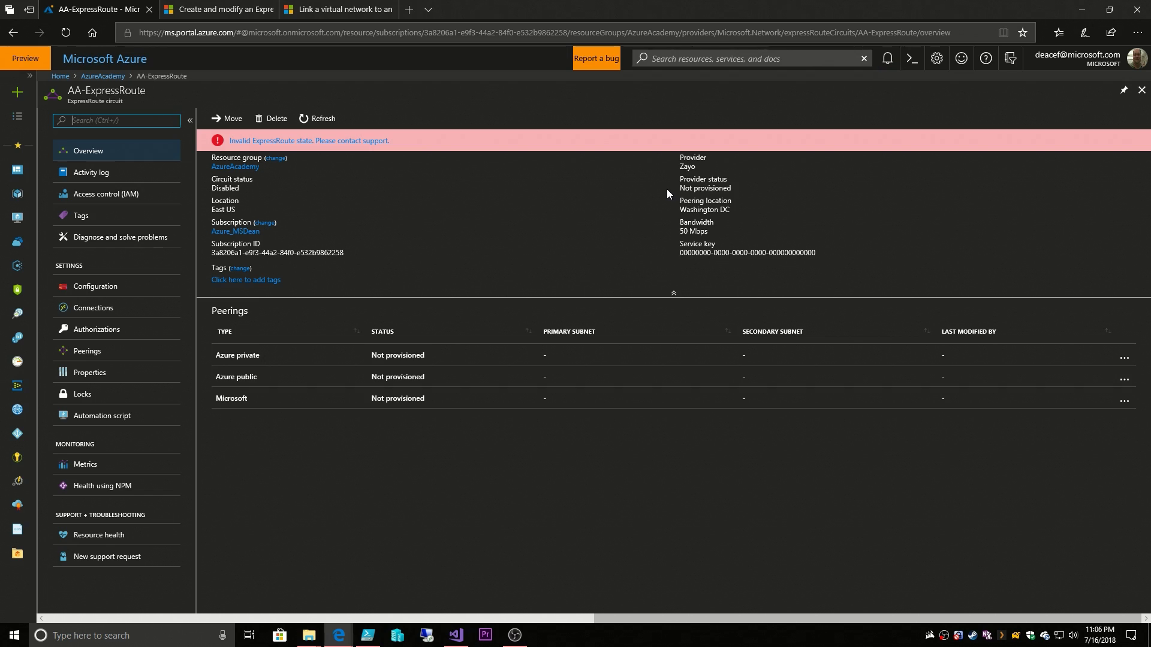
pyautogui.moveTo(696, 167)
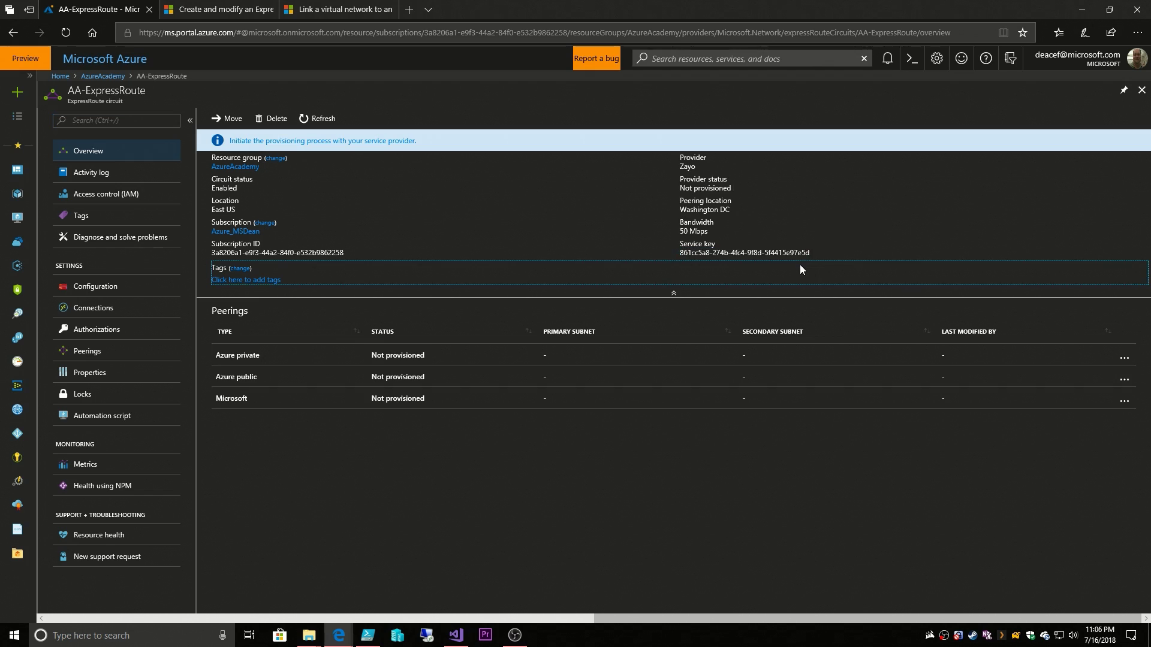
pyautogui.moveTo(627, 241)
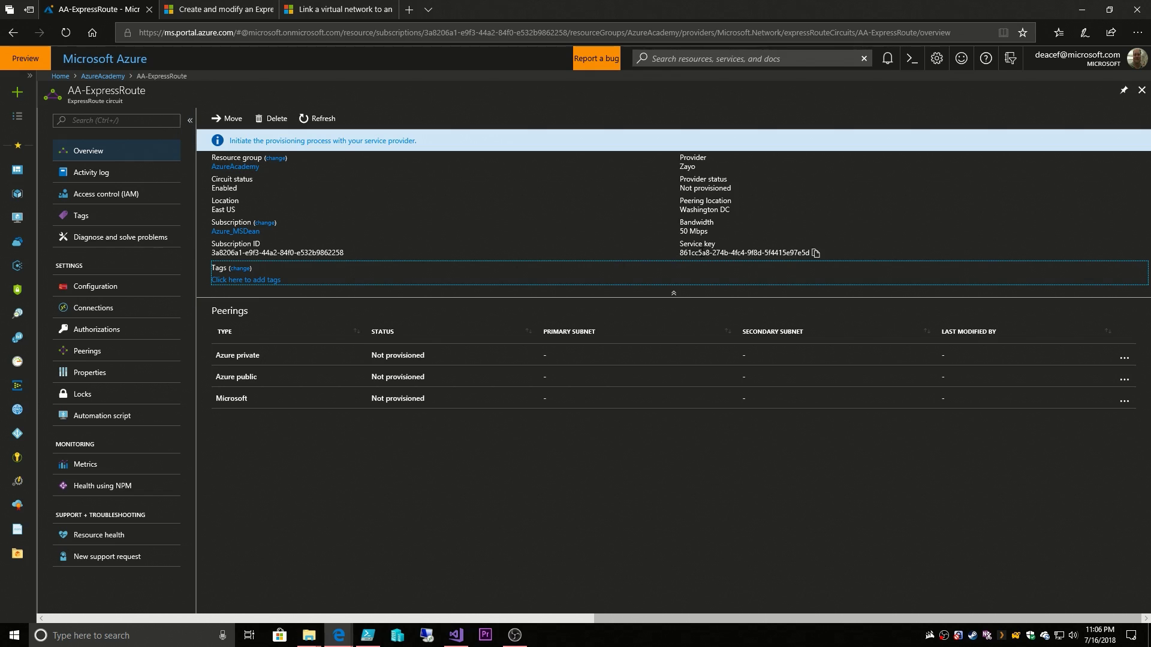
pyautogui.moveTo(677, 196)
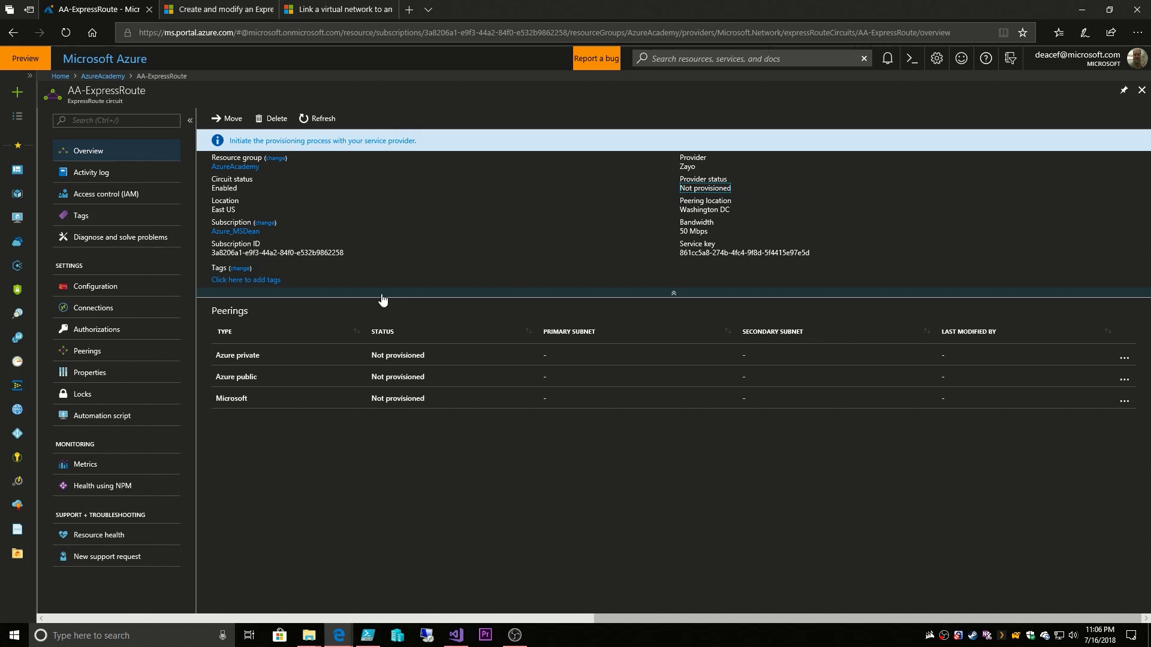
pyautogui.moveTo(410, 468)
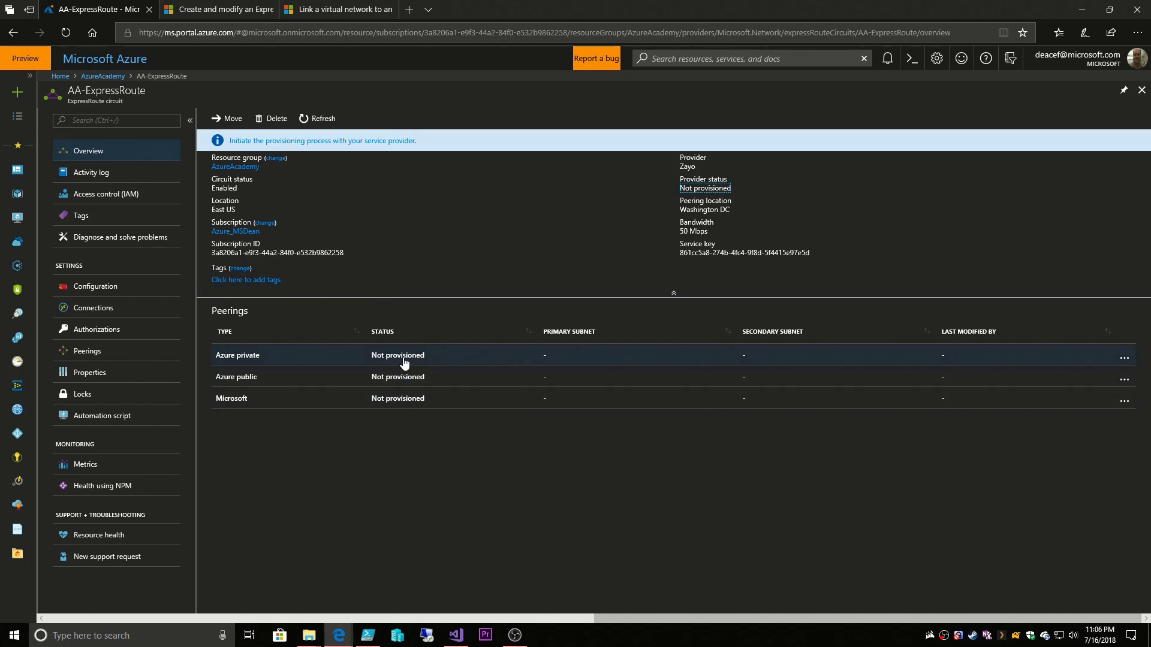
pyautogui.moveTo(312, 411)
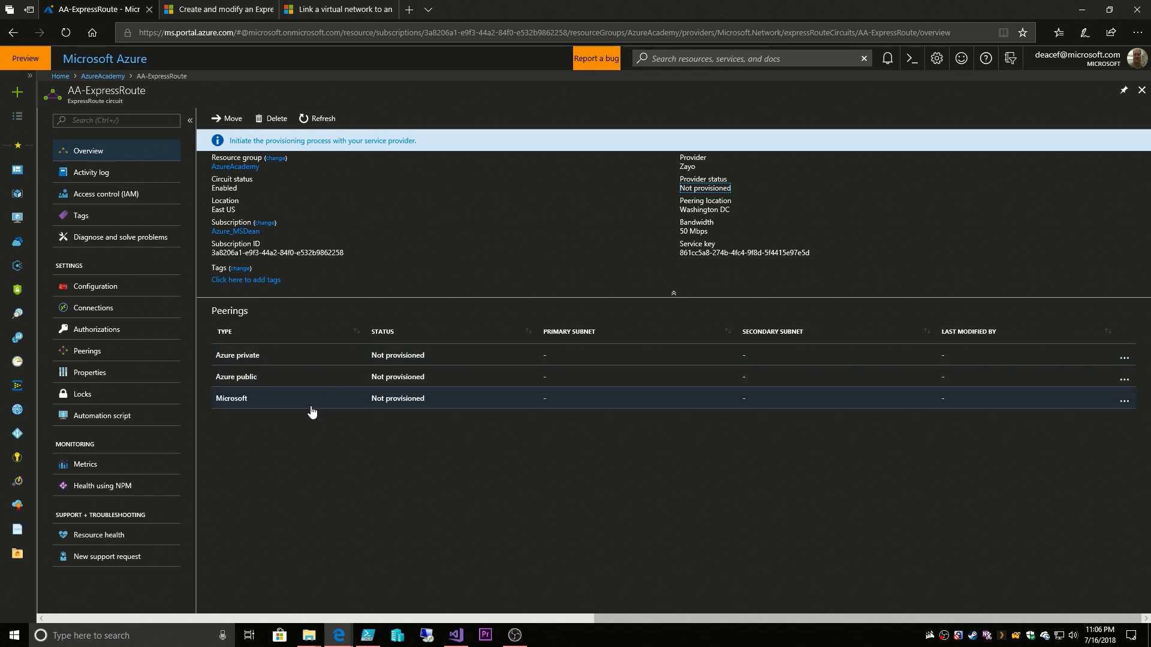
pyautogui.moveTo(319, 368)
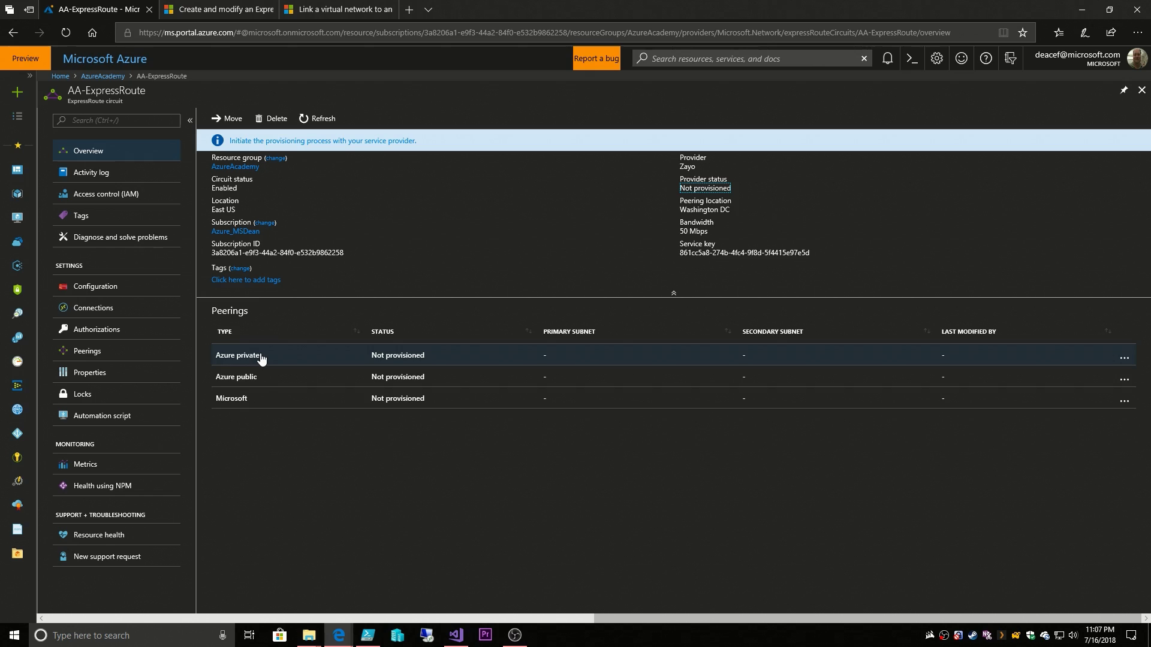
pyautogui.moveTo(257, 376)
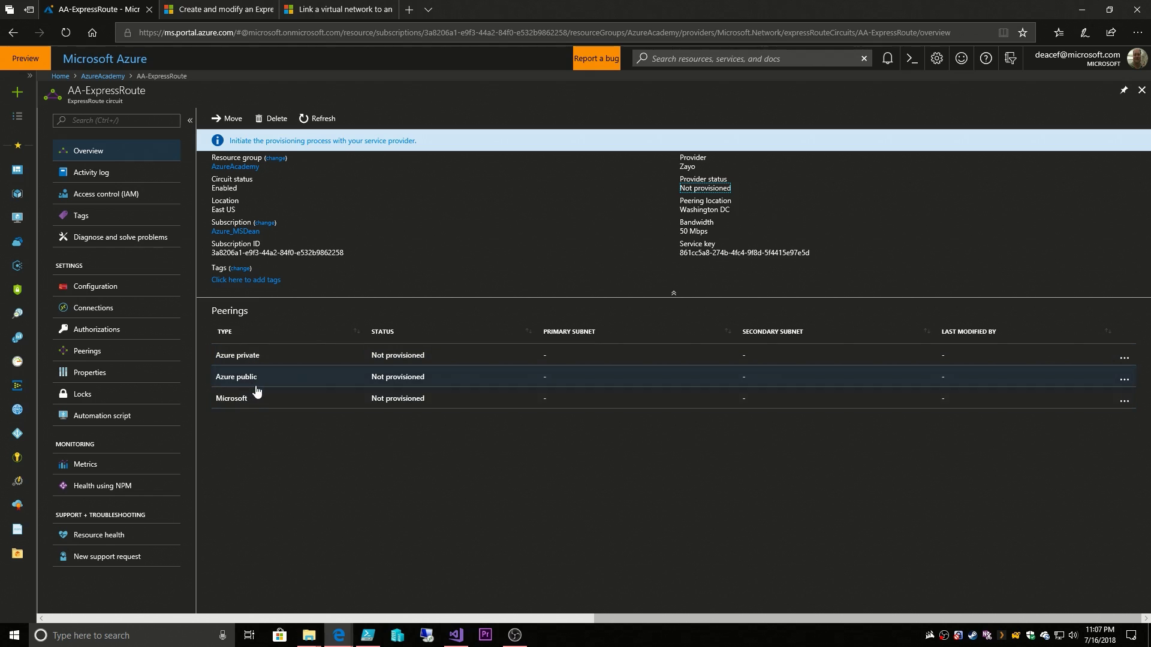
pyautogui.moveTo(263, 385)
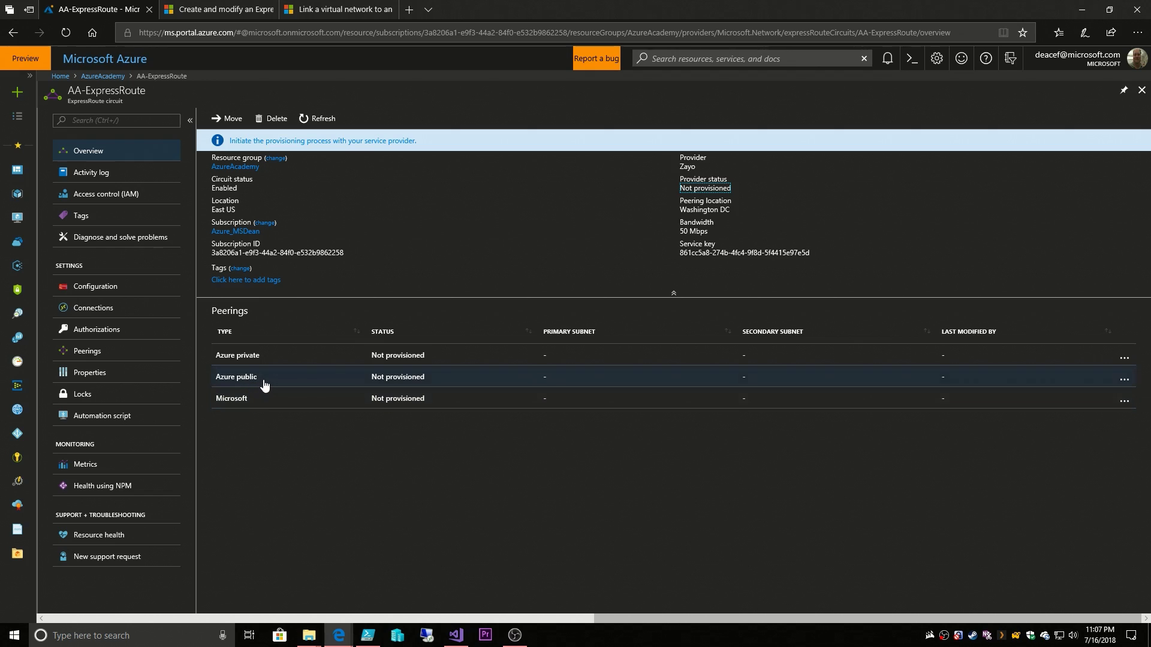
pyautogui.moveTo(270, 383)
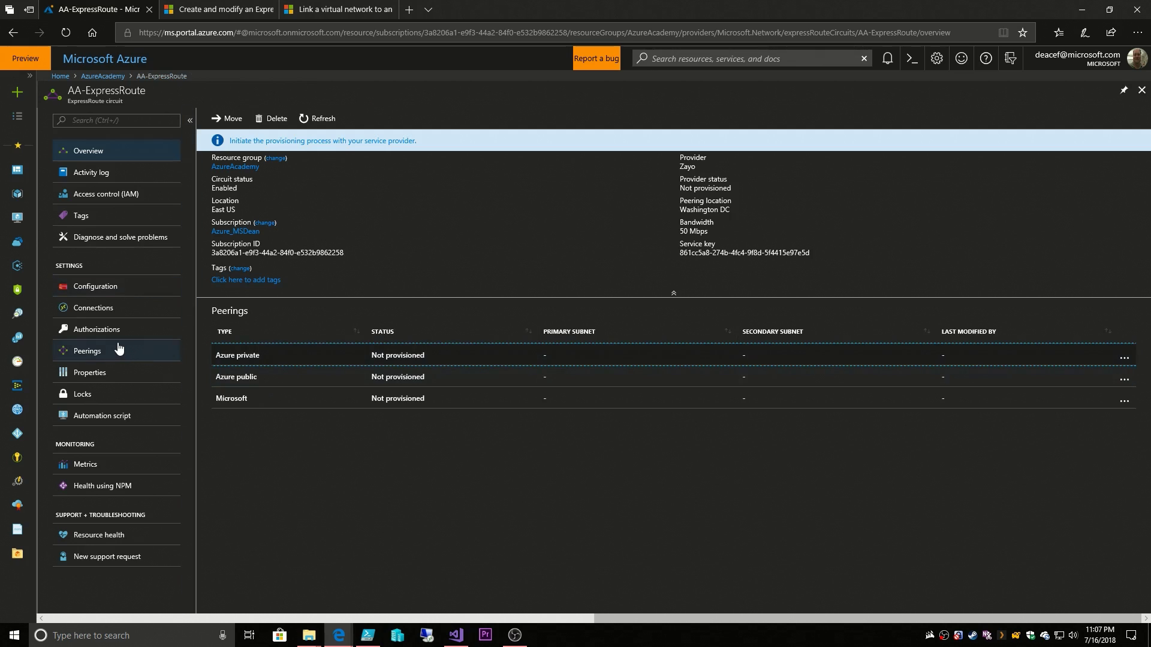
# Show the circuit's Configuration with 50 Mbps bandwidth and Standard SKU.
pyautogui.click(96, 286)
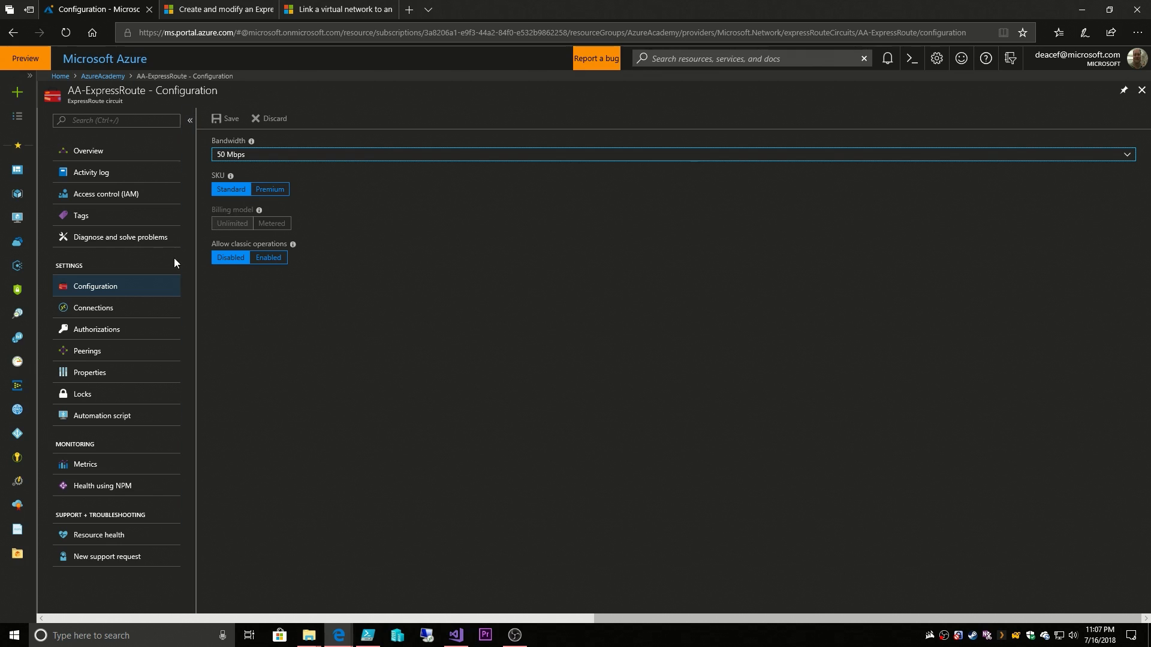
pyautogui.moveTo(94, 308)
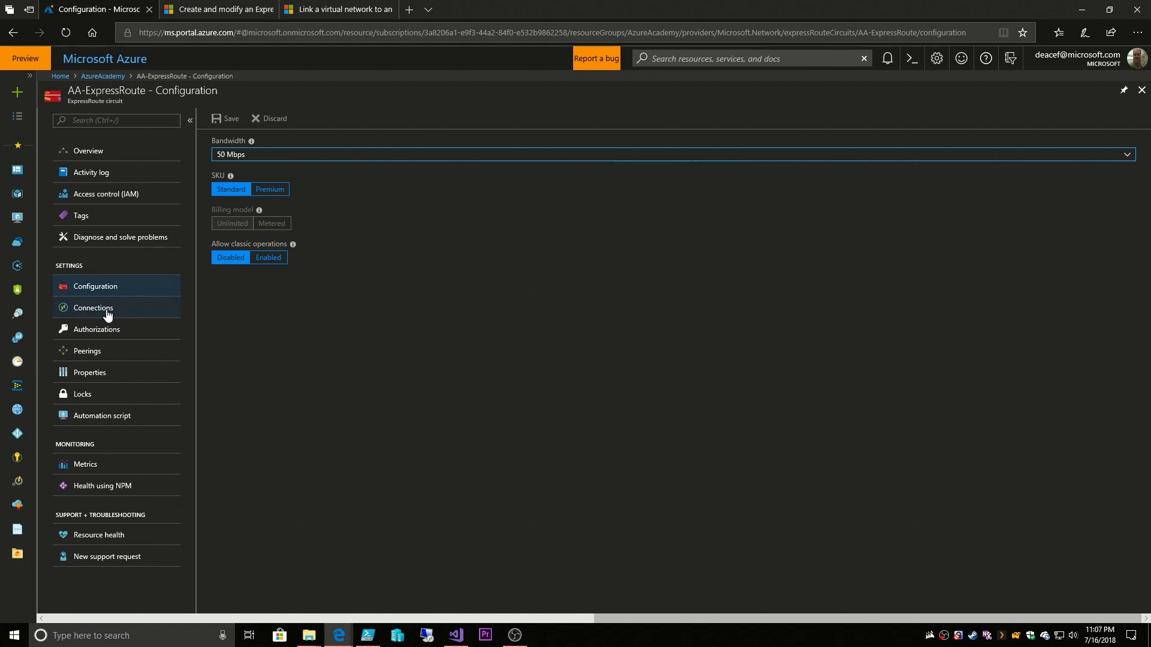
# View the circuit's empty Authorizations, then its Peerings with all three not provisioned.
pyautogui.click(96, 328)
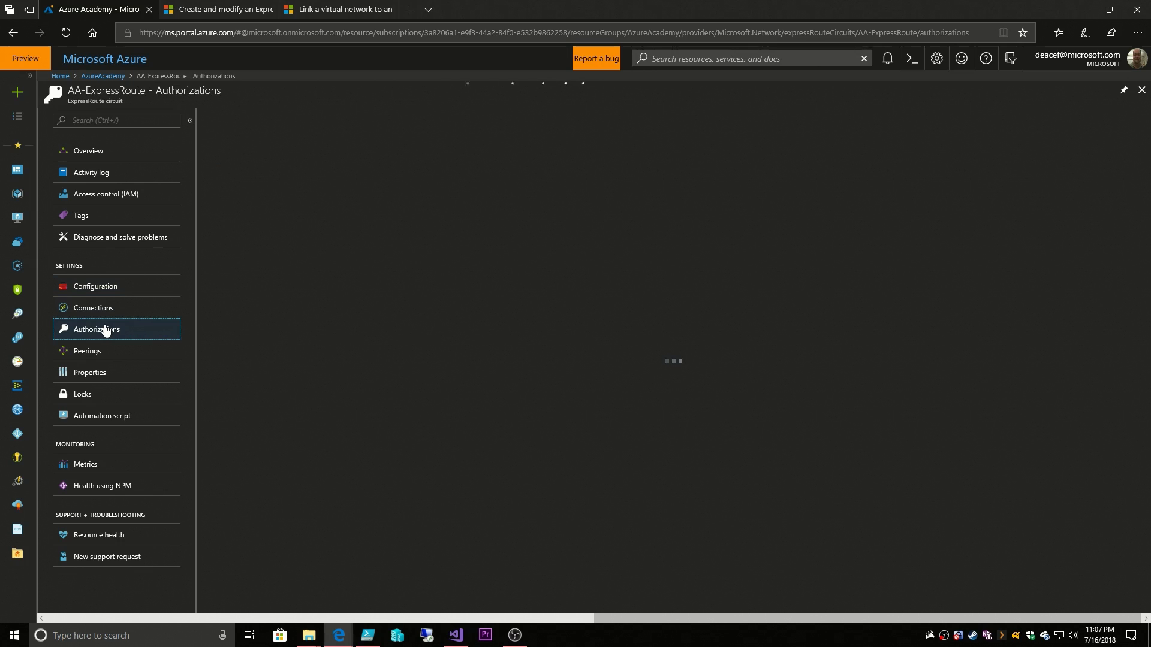
pyautogui.click(96, 329)
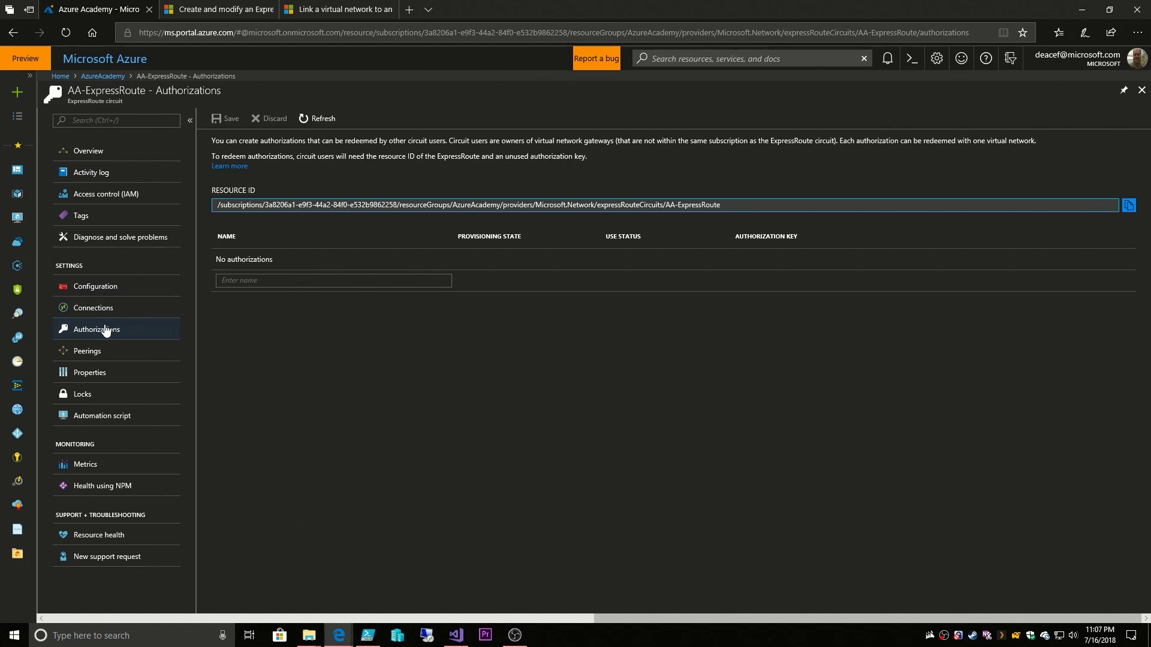
pyautogui.click(86, 351)
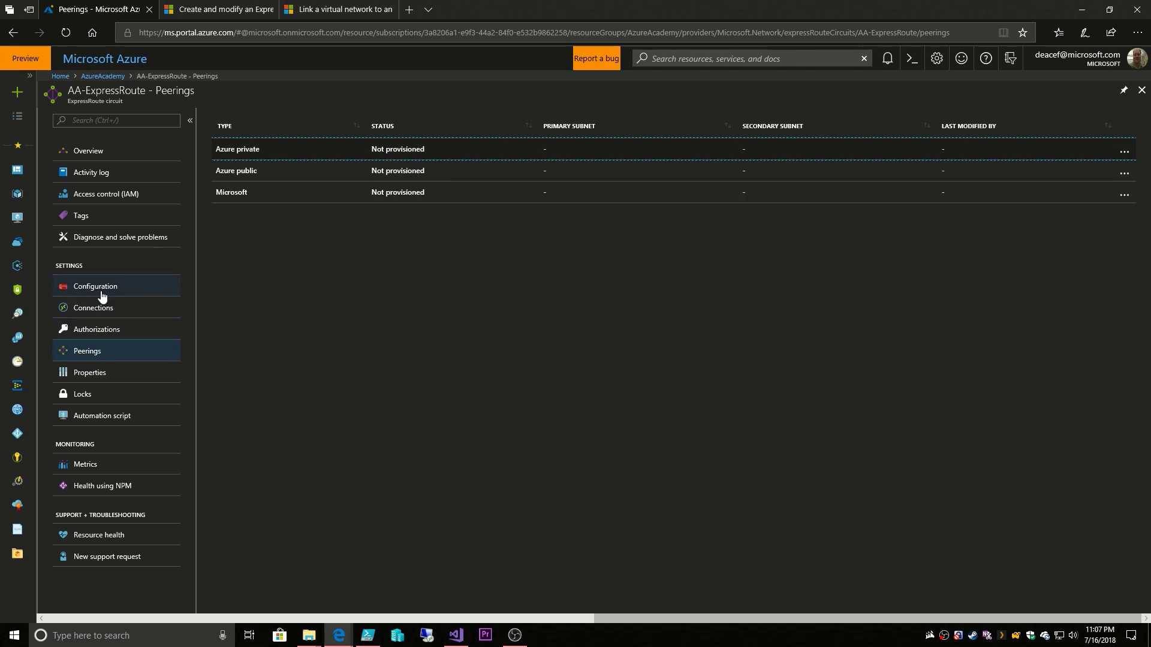
# Check the circuit's Connections page (none yet), then return to the AzureAcademy resource group.
pyautogui.click(94, 308)
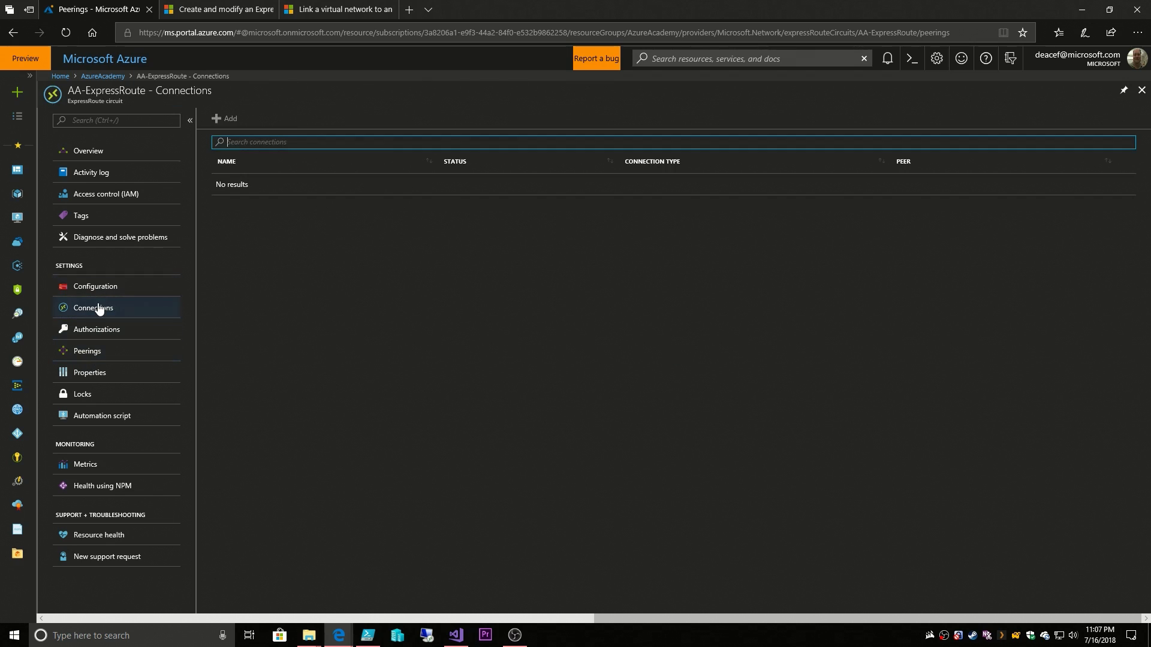
pyautogui.click(93, 308)
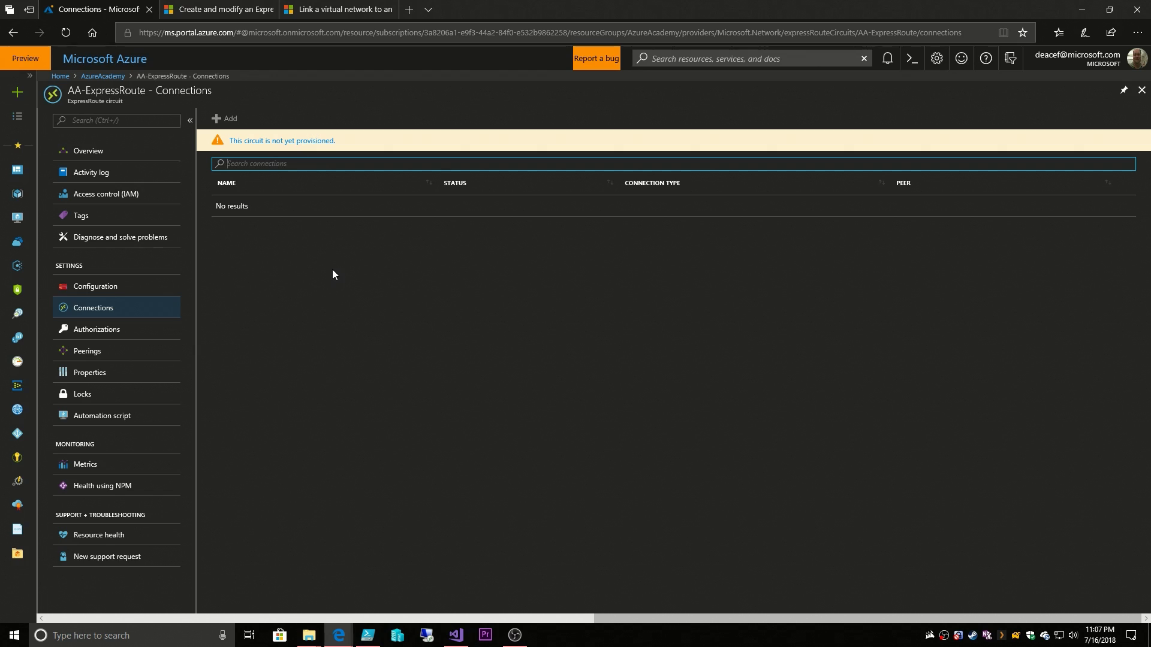
pyautogui.moveTo(273, 254)
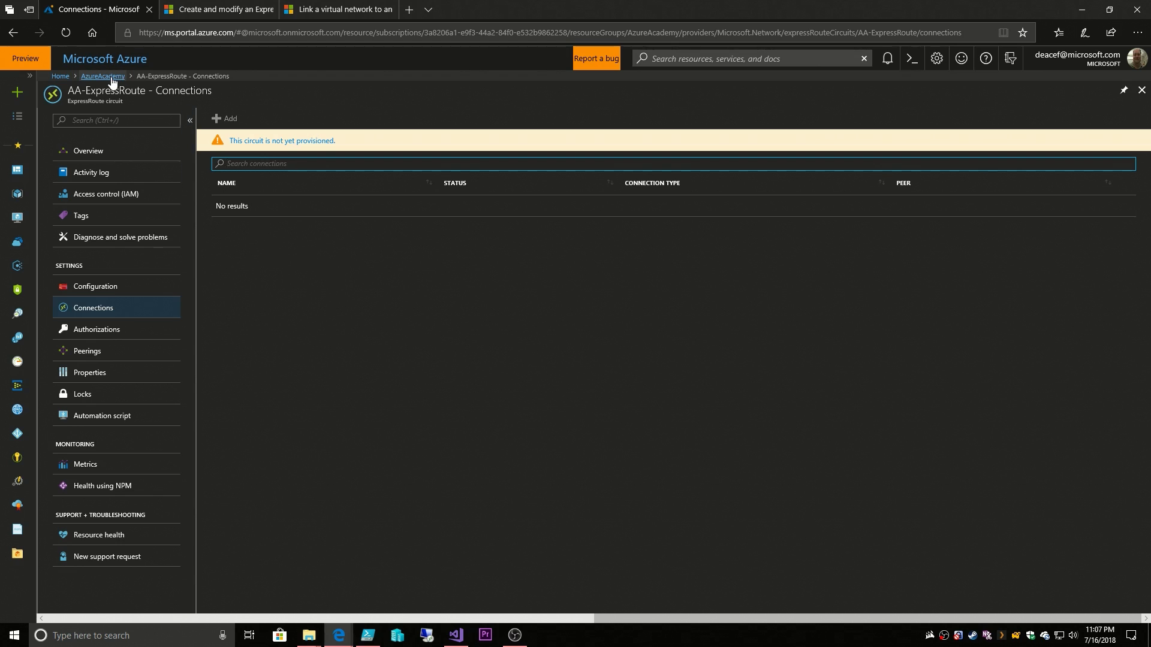
pyautogui.click(102, 75)
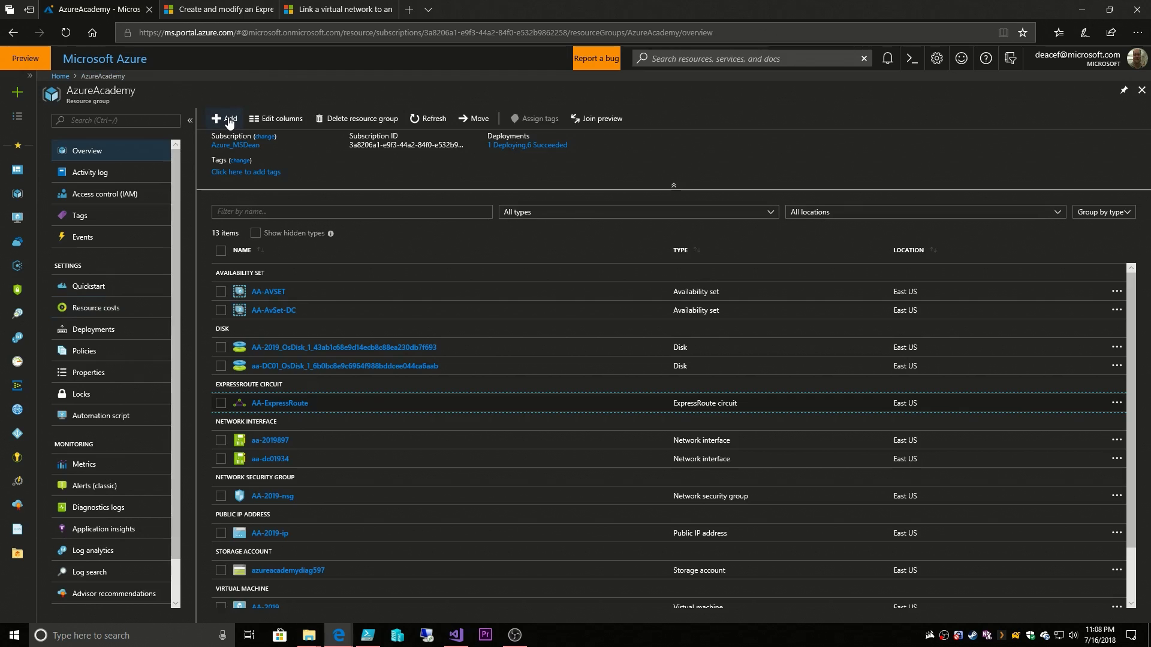
pyautogui.moveTo(228, 119)
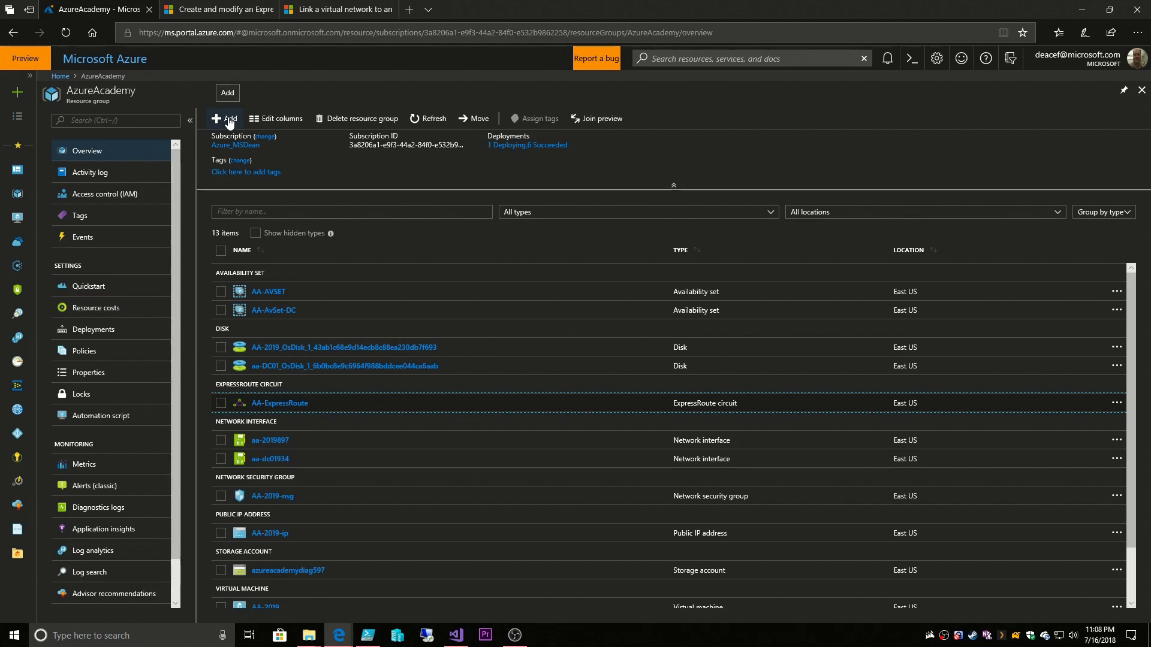